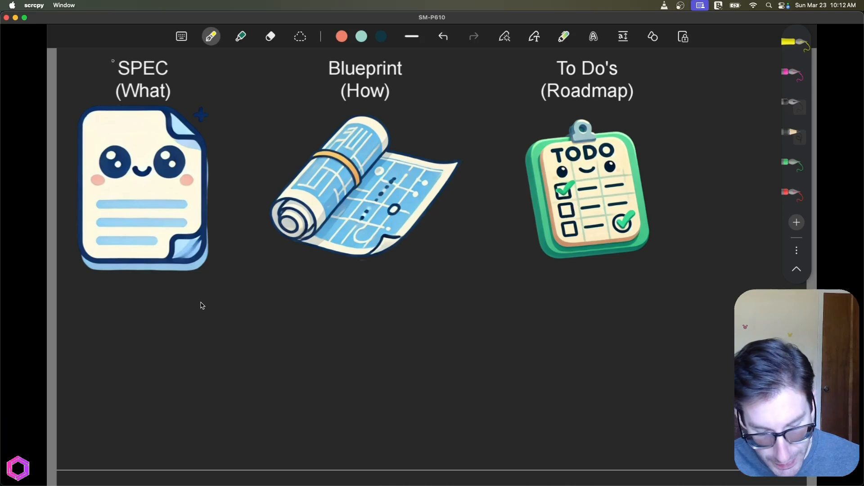
Bracket and underline the SPEC, Blueprint and To Do's headings in yellow, arrowing Blueprint to Spec.
{"action": "left_click_drag", "start_coordinate": [110, 65], "coordinate": [181, 99]}
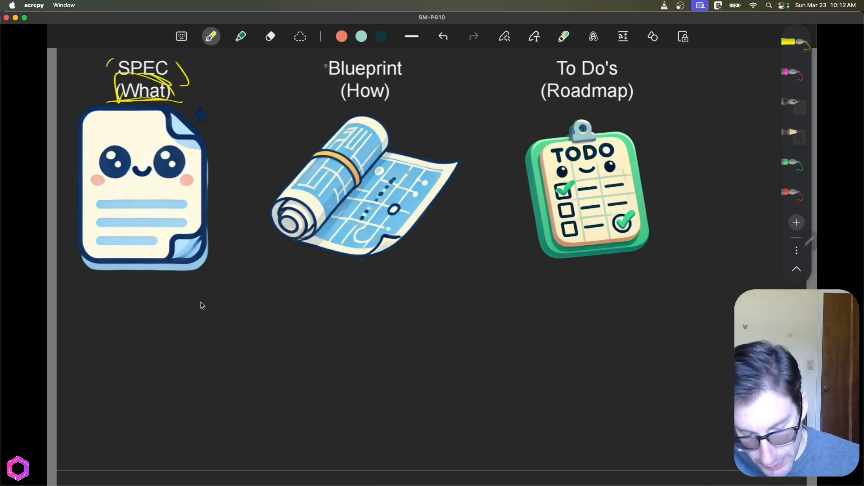
{"action": "left_click_drag", "start_coordinate": [315, 61], "coordinate": [405, 101]}
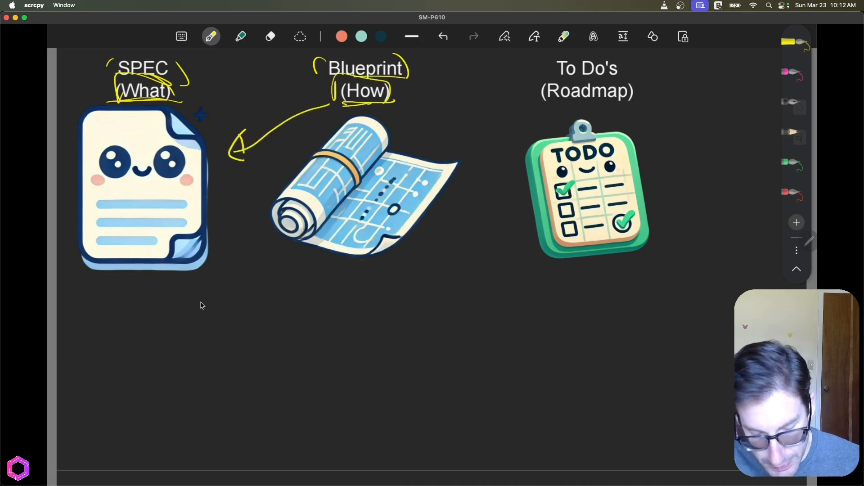
{"action": "left_click_drag", "start_coordinate": [551, 58], "coordinate": [548, 83]}
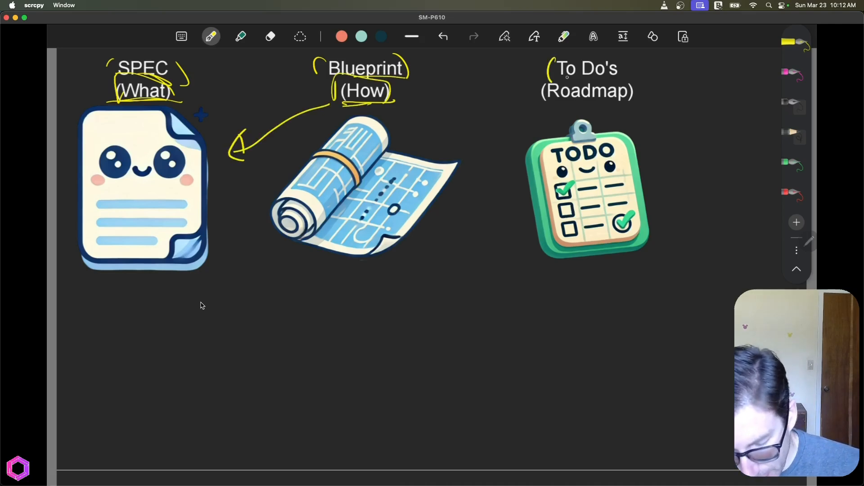
{"action": "left_click_drag", "start_coordinate": [556, 110], "coordinate": [617, 109]}
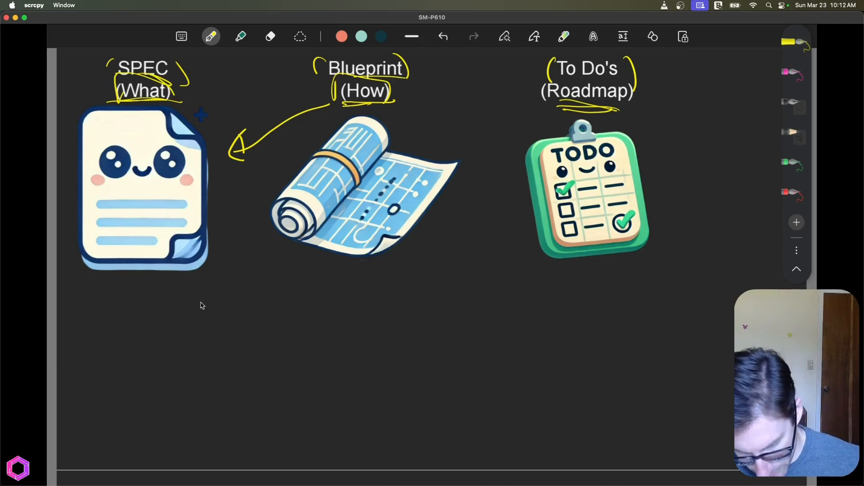
Handwrite 'macro' and 'micro' notes below the Blueprint heading.
{"action": "left_click_drag", "start_coordinate": [302, 315], "coordinate": [324, 300]}
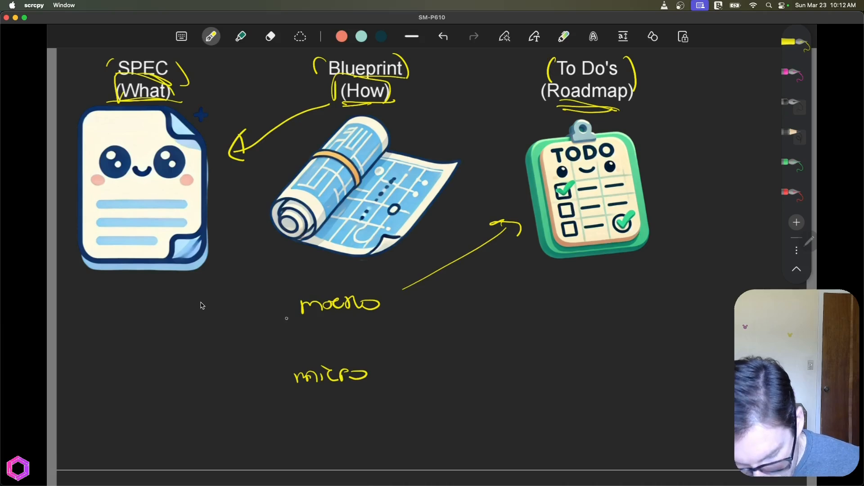
{"action": "left_click_drag", "start_coordinate": [286, 317], "coordinate": [283, 367]}
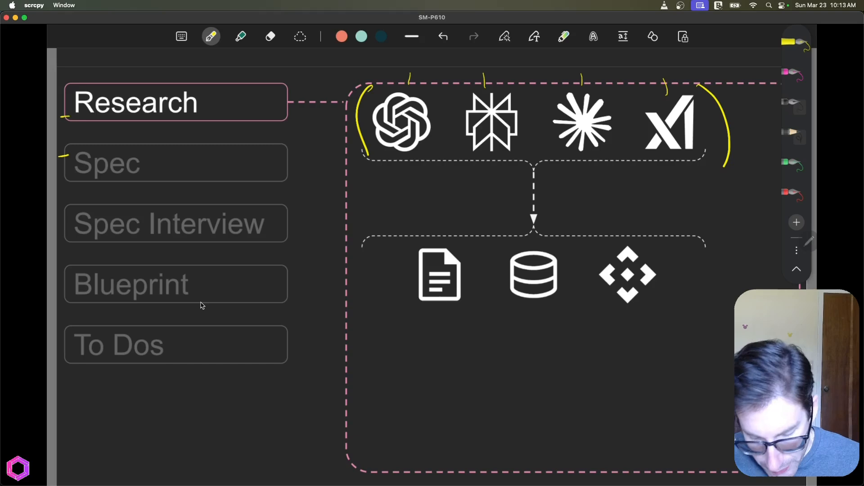
Jot 'Docs' and 'API' in yellow under the document and database icons on the Research slide.
{"action": "left_click_drag", "start_coordinate": [532, 306], "coordinate": [534, 323]}
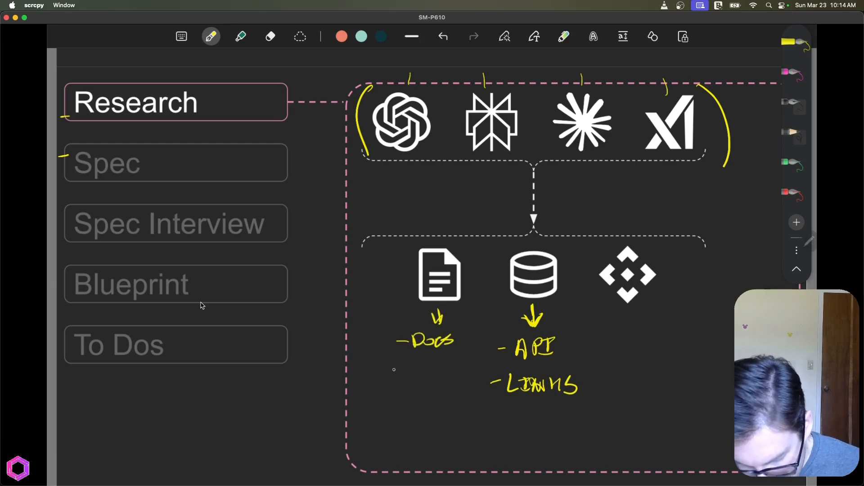
{"action": "left_click", "coordinate": [394, 374]}
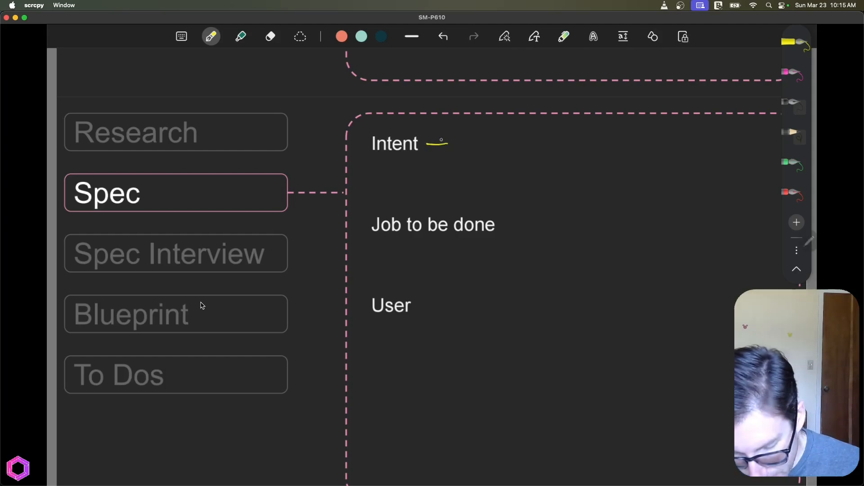
Add yellow arrows after Intent, Job to be done and User, circle User and link it to Intent.
{"action": "left_click_drag", "start_coordinate": [436, 144], "coordinate": [455, 143]}
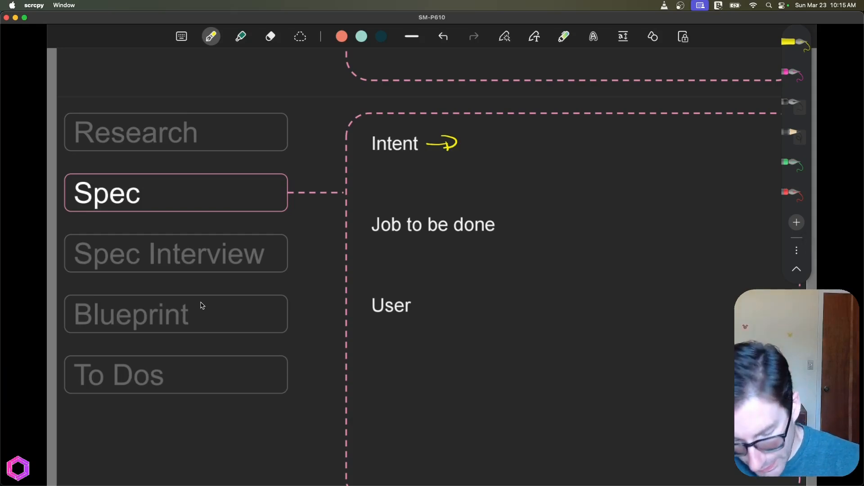
{"action": "left_click_drag", "start_coordinate": [502, 226], "coordinate": [530, 225]}
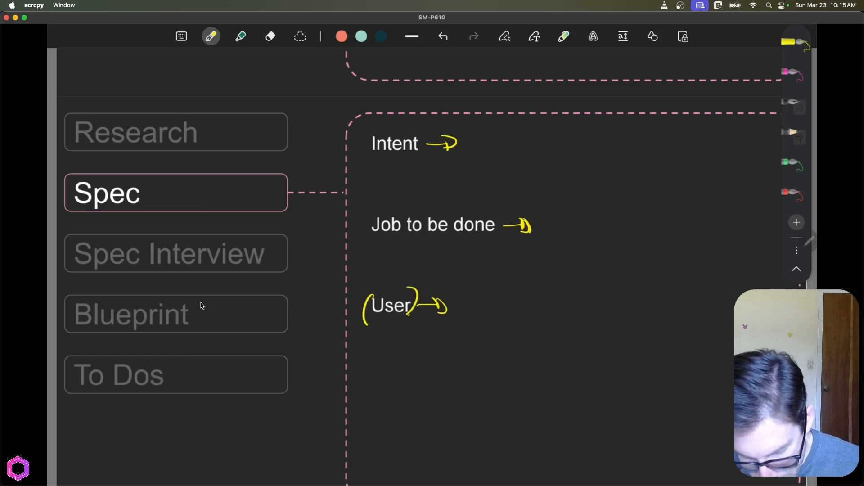
{"action": "left_click_drag", "start_coordinate": [367, 319], "coordinate": [415, 314]}
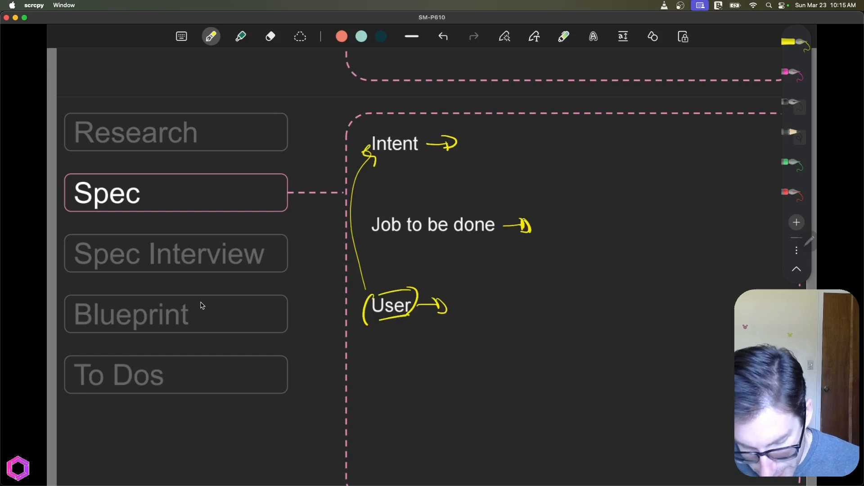
{"action": "left_click_drag", "start_coordinate": [438, 166], "coordinate": [439, 207]}
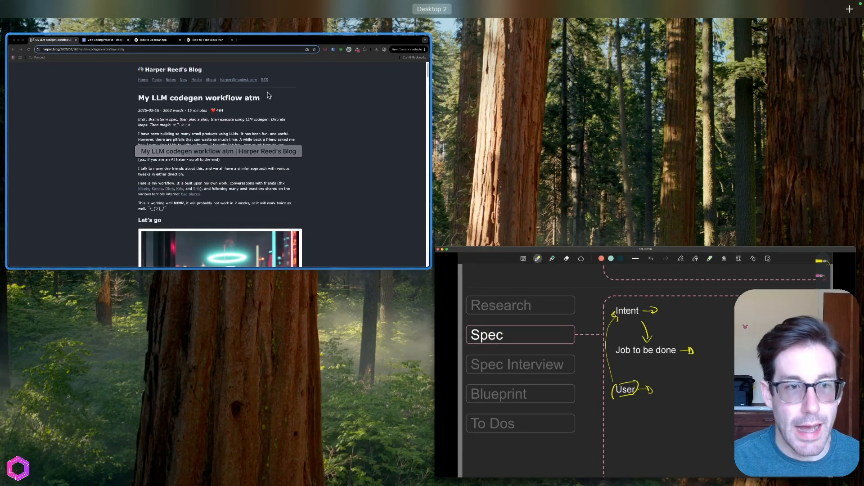
Bring the Chrome window forward to the Vibe Coding Process Google Doc.
{"action": "left_click", "coordinate": [195, 19]}
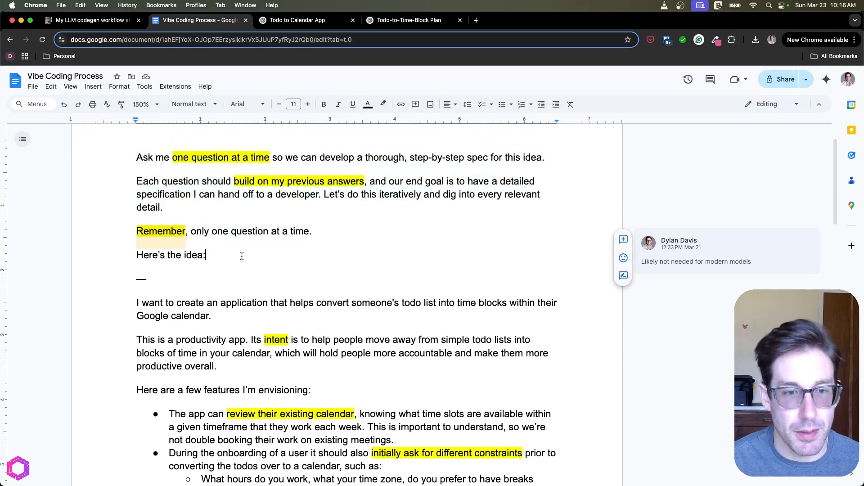
{"action": "scroll", "scroll_direction": "down", "scroll_amount": 3}
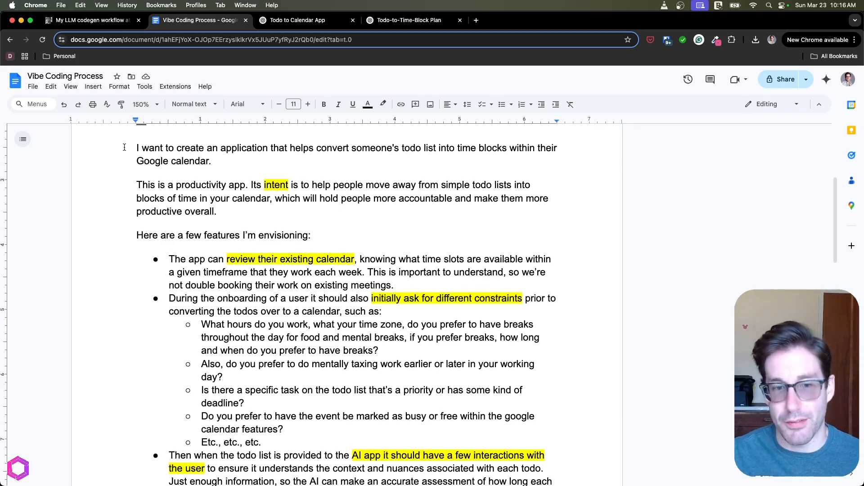
{"action": "left_click_drag", "start_coordinate": [136, 147], "coordinate": [301, 148]}
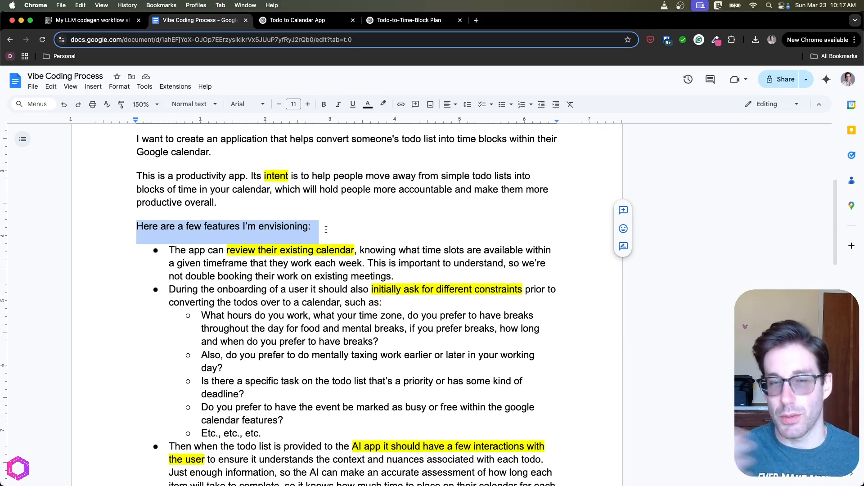
{"action": "left_click", "coordinate": [342, 276]}
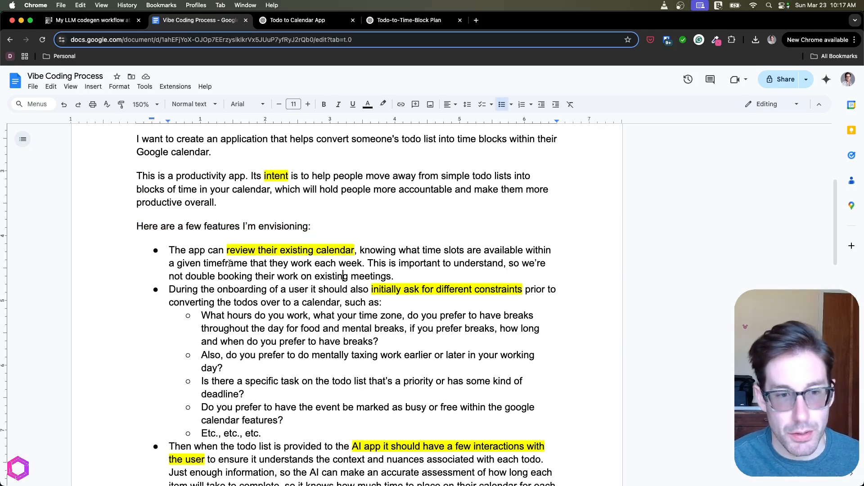
{"action": "left_click_drag", "start_coordinate": [207, 250], "coordinate": [377, 250]}
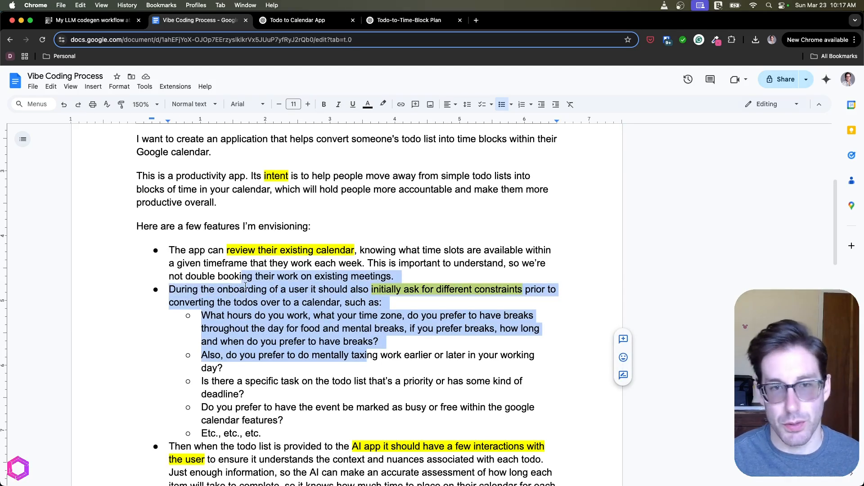
{"action": "scroll", "scroll_direction": "down", "scroll_amount": 3}
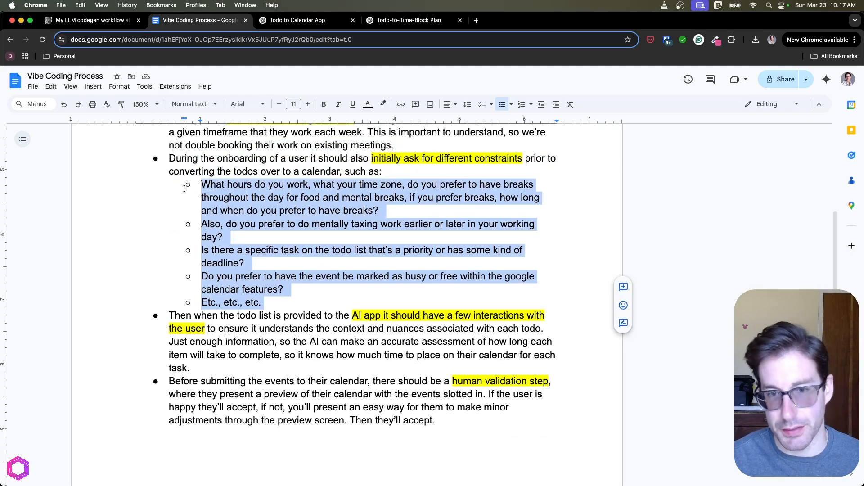
{"action": "scroll", "scroll_direction": "down", "scroll_amount": 3}
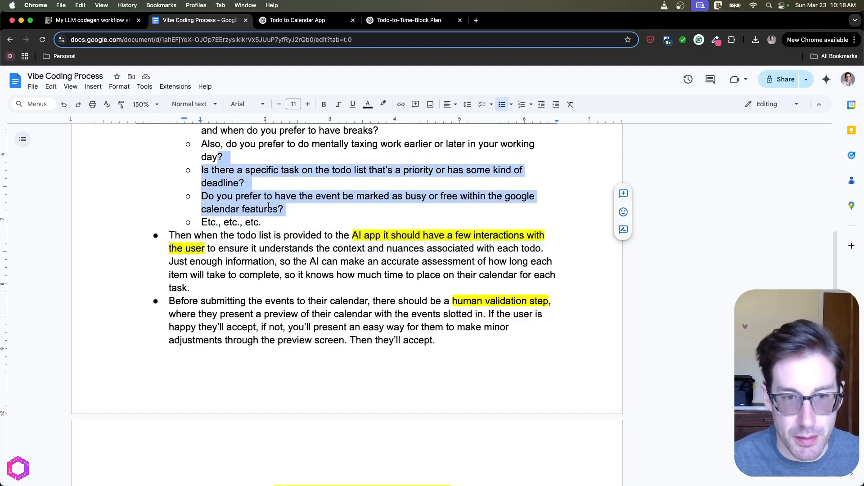
{"action": "left_click_drag", "start_coordinate": [280, 261], "coordinate": [387, 261]}
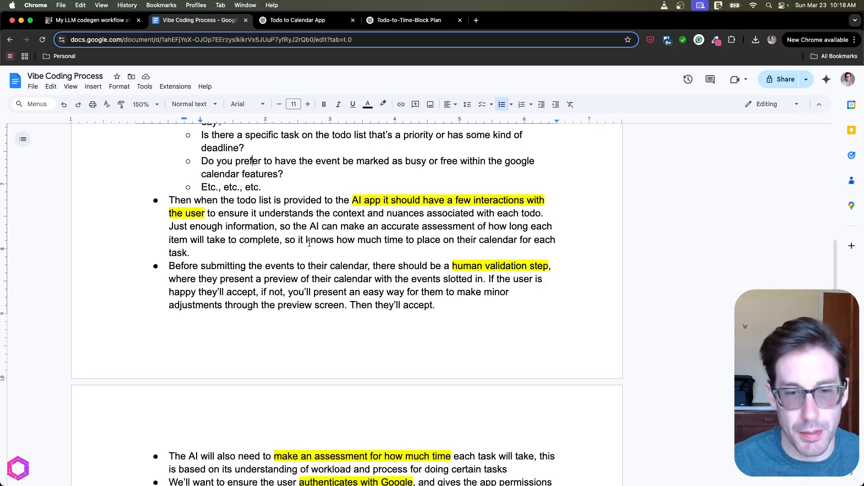
{"action": "left_click", "coordinate": [372, 278]}
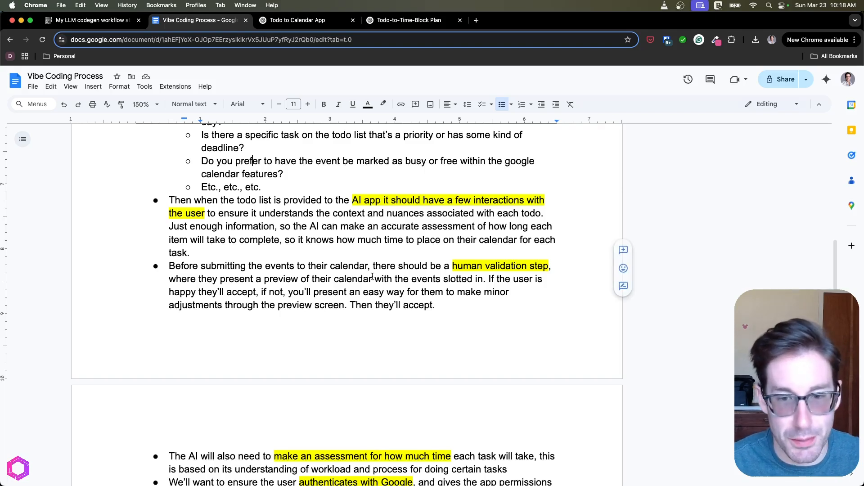
{"action": "scroll", "scroll_direction": "down", "scroll_amount": 3}
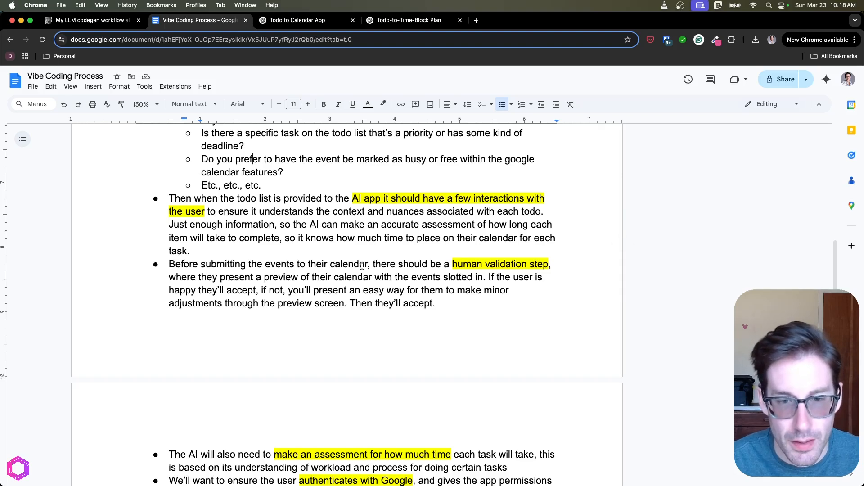
{"action": "left_click_drag", "start_coordinate": [363, 264], "coordinate": [230, 277]}
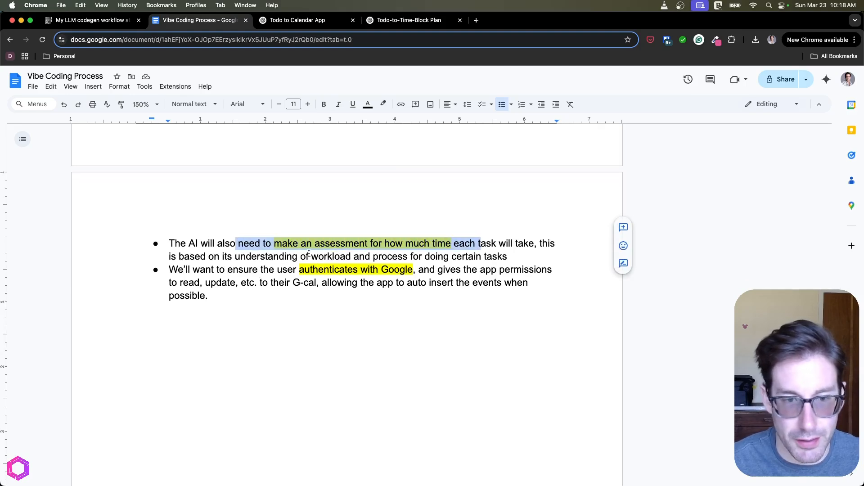
{"action": "scroll", "scroll_direction": "down", "scroll_amount": 3}
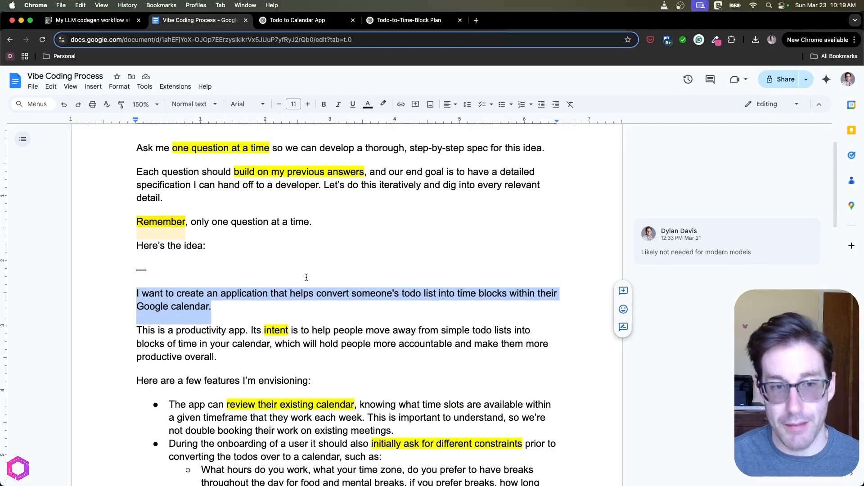
{"action": "scroll", "scroll_direction": "down", "scroll_amount": 3}
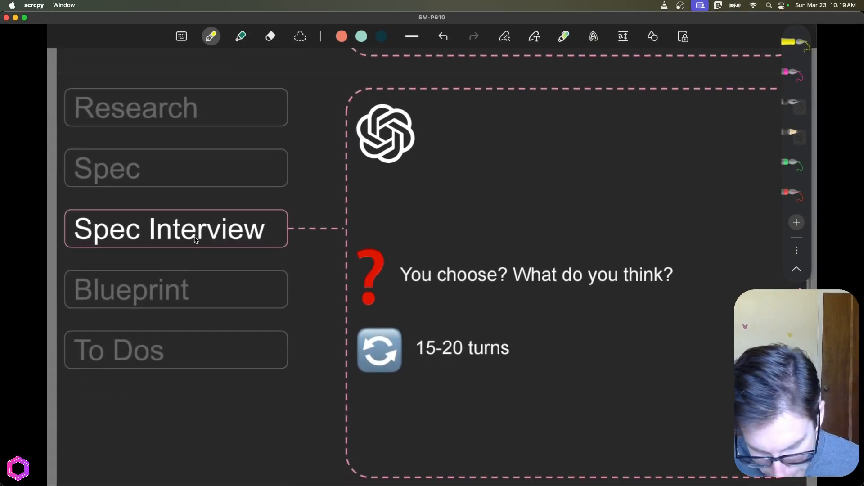
Draw a yellow arrow beside the ChatGPT logo and handwrite 'o3' after it.
{"action": "left_click_drag", "start_coordinate": [425, 135], "coordinate": [446, 124]}
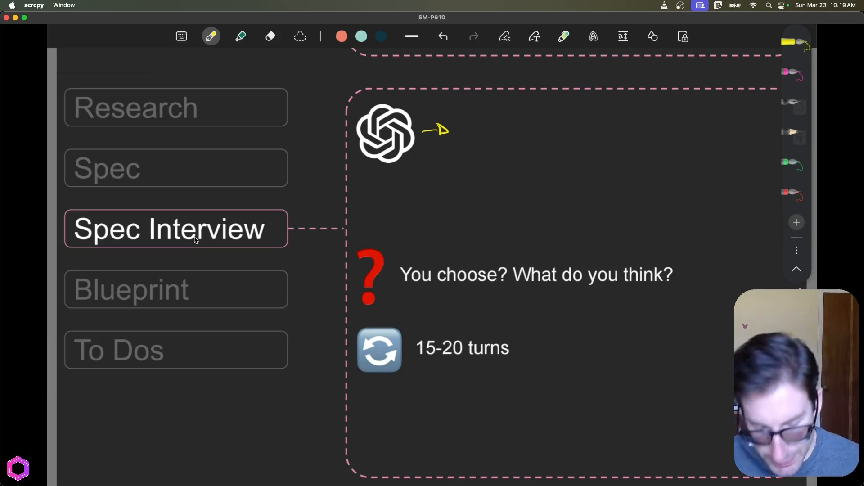
{"action": "left_click_drag", "start_coordinate": [466, 125], "coordinate": [488, 124]}
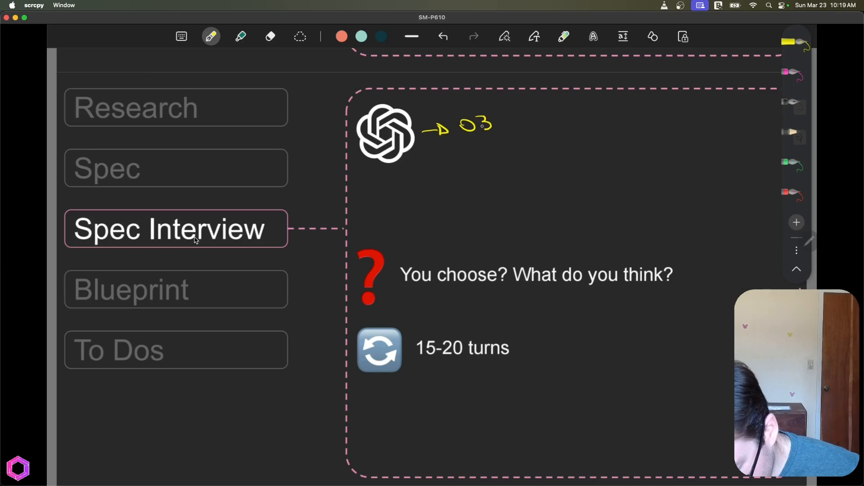
{"action": "left_click_drag", "start_coordinate": [497, 124], "coordinate": [529, 125]}
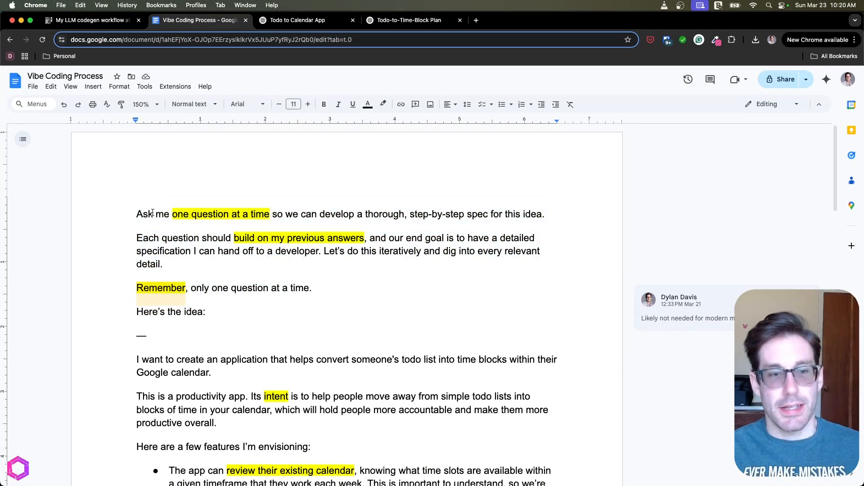
Select the 'build on previous answers' phrase in the Doc, then switch to the Todo to Calendar App chat.
{"action": "left_click_drag", "start_coordinate": [152, 214], "coordinate": [303, 214]}
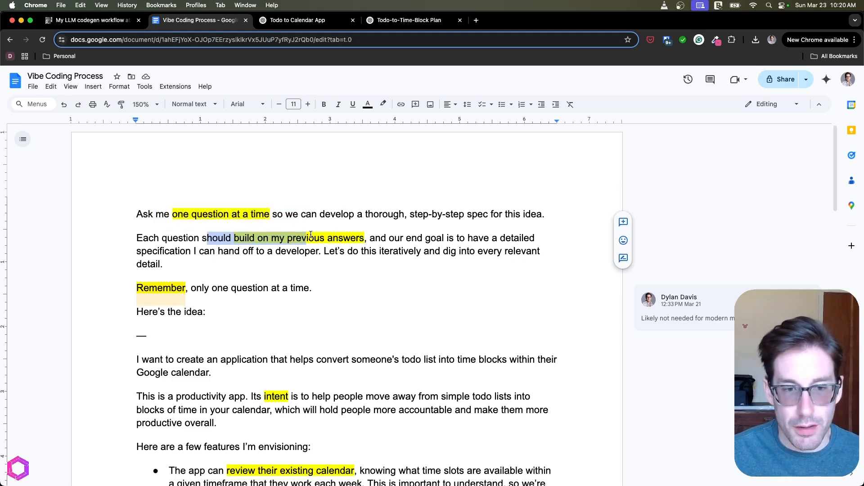
{"action": "double_click", "coordinate": [180, 238]}
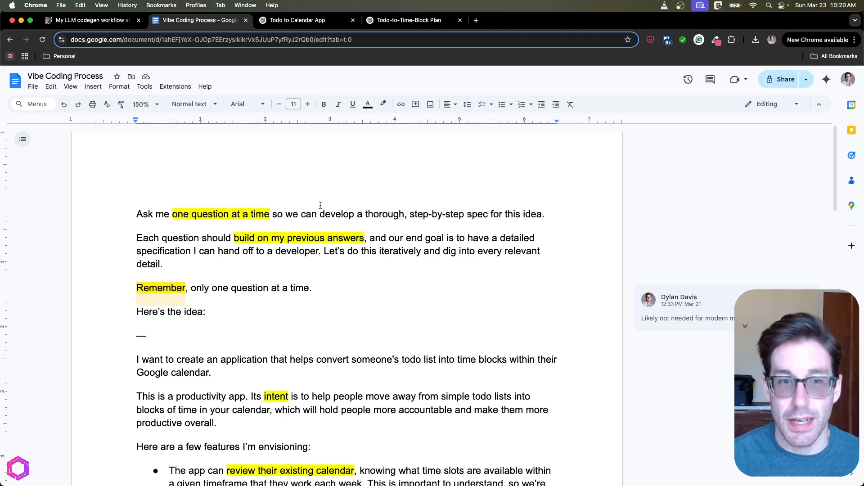
{"action": "left_click", "coordinate": [297, 20]}
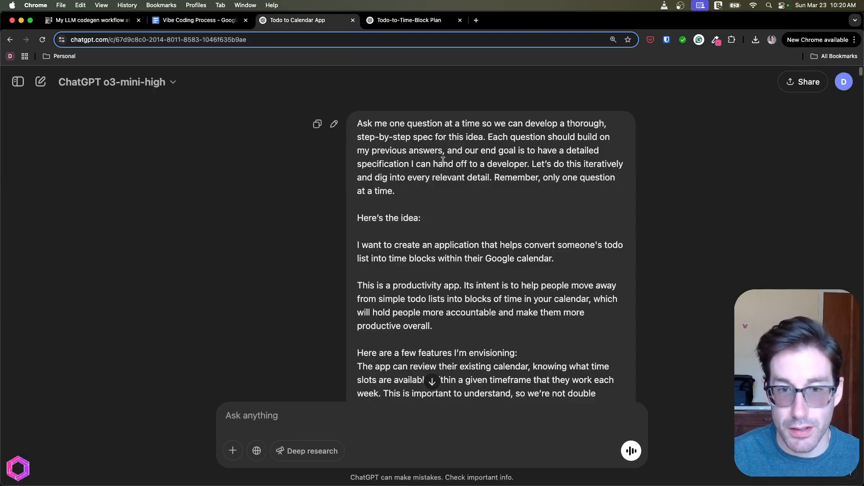
{"action": "left_click", "coordinate": [410, 19]}
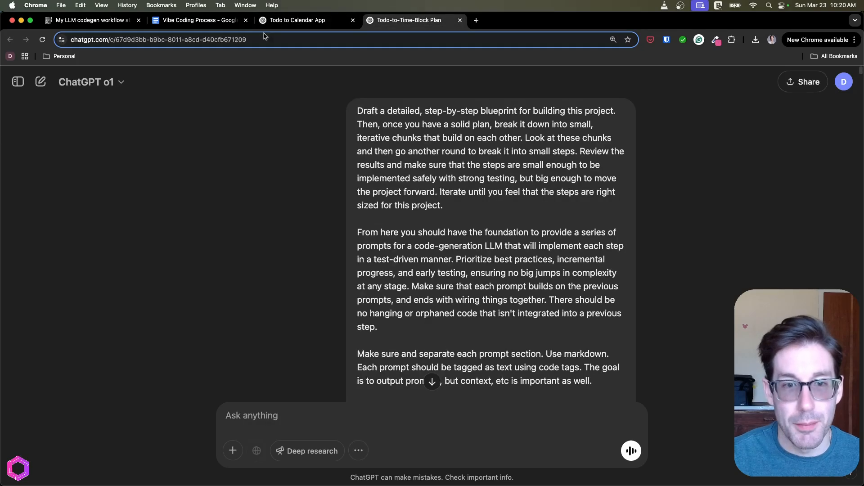
{"action": "left_click", "coordinate": [296, 20]}
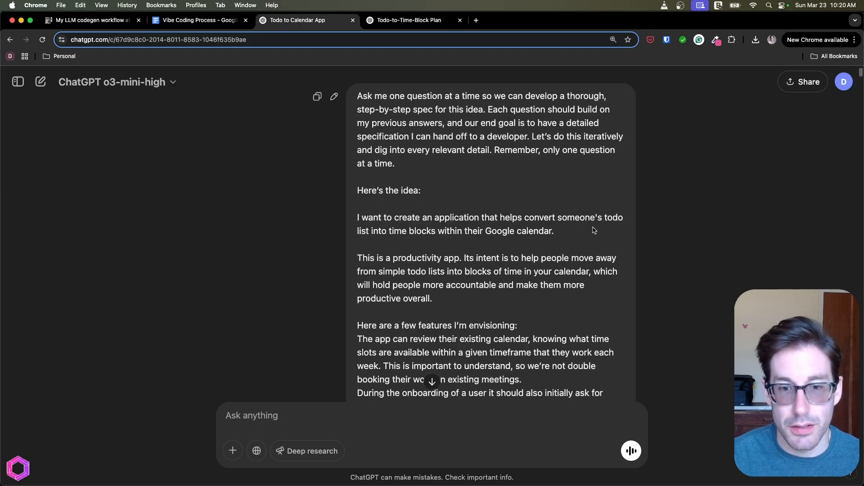
{"action": "scroll", "scroll_direction": "down", "scroll_amount": 3}
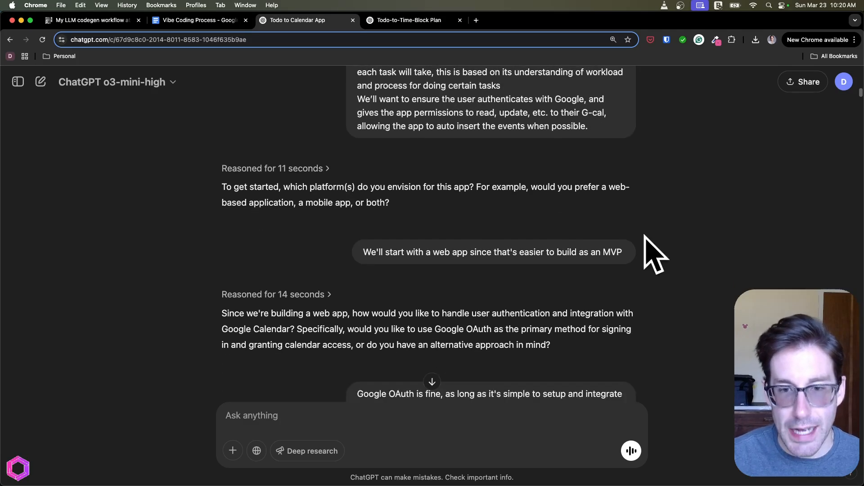
Scroll the interview answers and highlight the offer of an alternative approach.
{"action": "scroll", "scroll_direction": "down", "scroll_amount": 3}
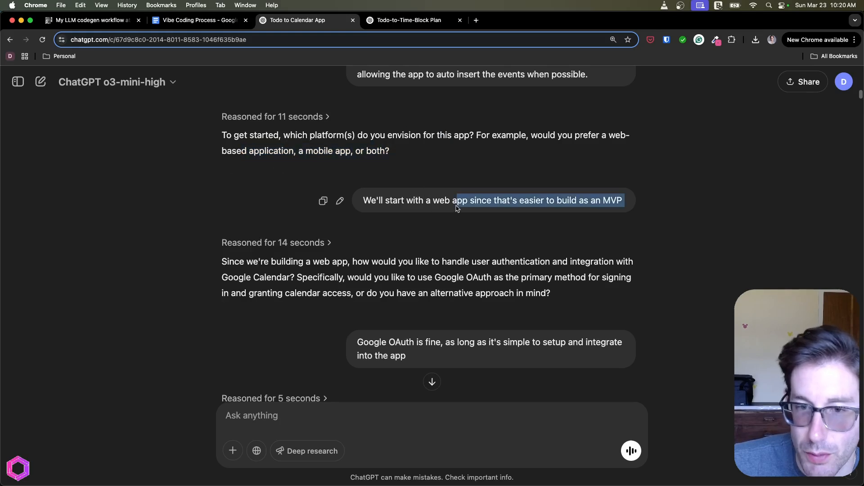
{"action": "scroll", "scroll_direction": "down", "scroll_amount": 3}
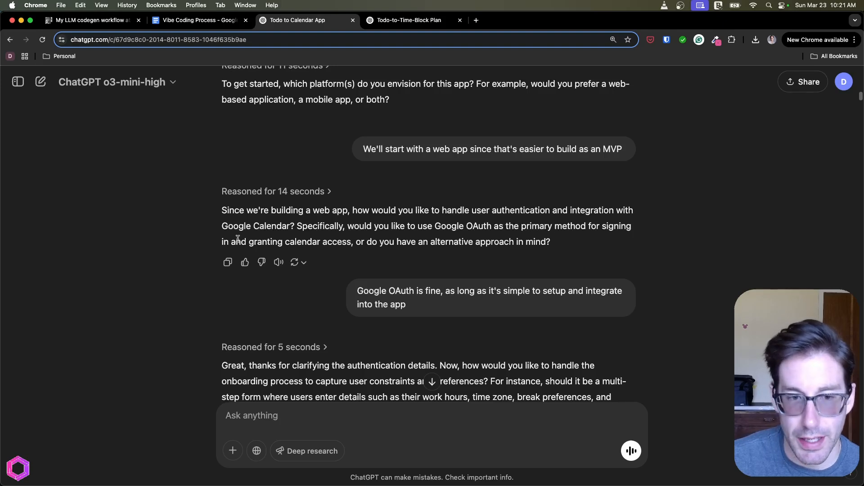
{"action": "left_click_drag", "start_coordinate": [419, 241], "coordinate": [475, 242]}
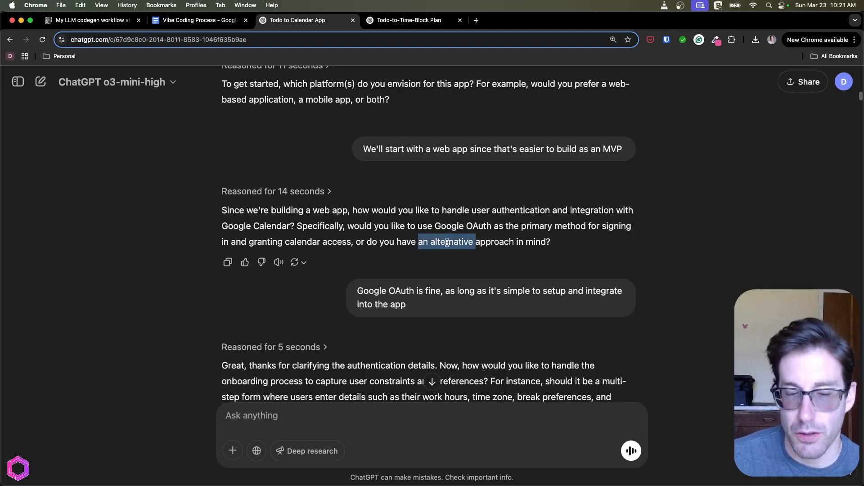
{"action": "scroll", "scroll_direction": "down", "scroll_amount": 3}
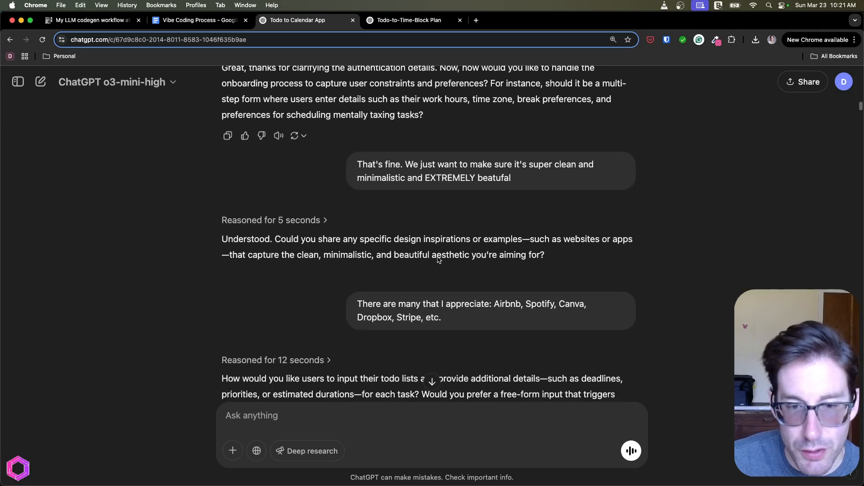
{"action": "scroll", "scroll_direction": "down", "scroll_amount": 3}
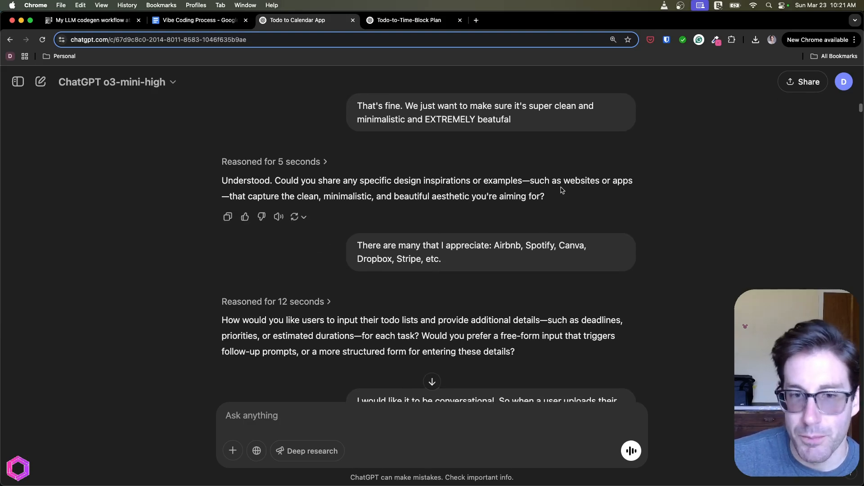
Highlight the design-inspiration request and the 'clean, minimalistic, beautiful' aesthetic phrase, scrolling on.
{"action": "left_click_drag", "start_coordinate": [537, 180], "coordinate": [579, 180]}
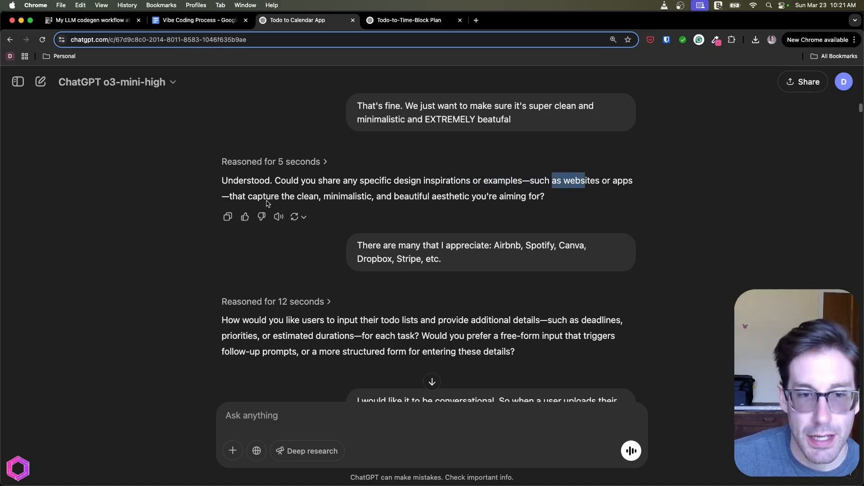
{"action": "left_click_drag", "start_coordinate": [257, 196], "coordinate": [484, 196]}
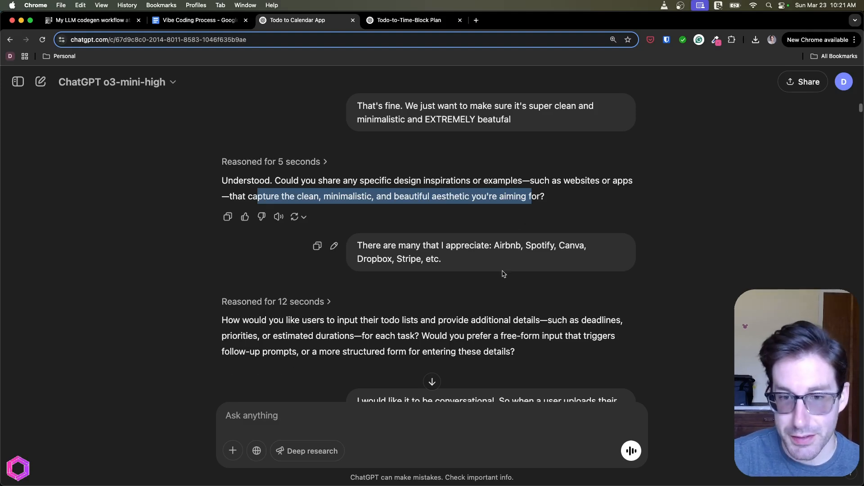
{"action": "scroll", "scroll_direction": "down", "scroll_amount": 3}
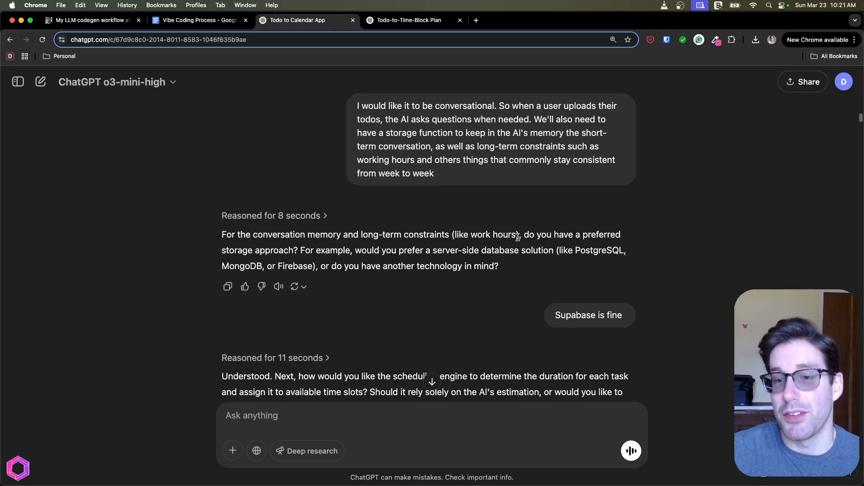
{"action": "scroll", "scroll_direction": "down", "scroll_amount": 3}
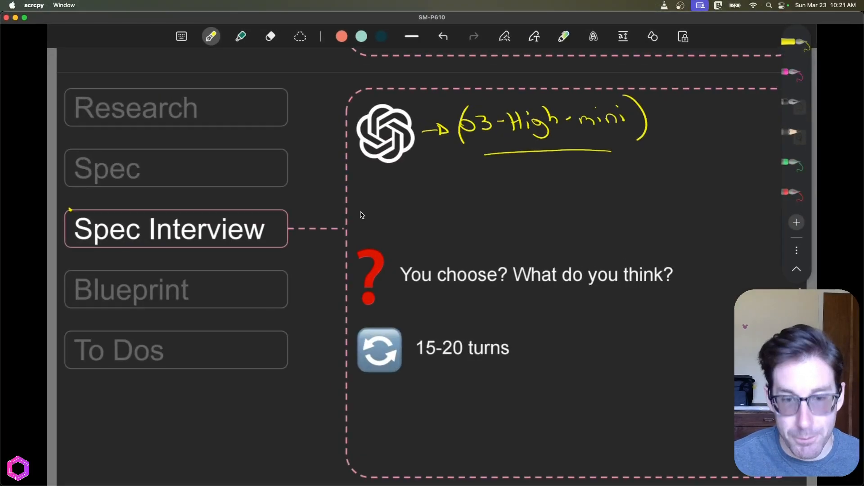
Bracket the red question mark and circle 'You choose? What do you think?' in yellow ink.
{"action": "left_click_drag", "start_coordinate": [361, 236], "coordinate": [359, 314]}
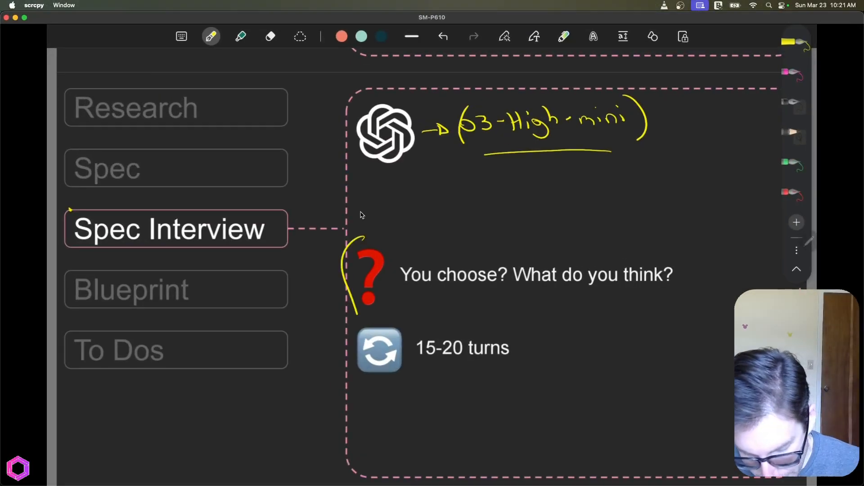
{"action": "left_click_drag", "start_coordinate": [395, 254], "coordinate": [496, 298]}
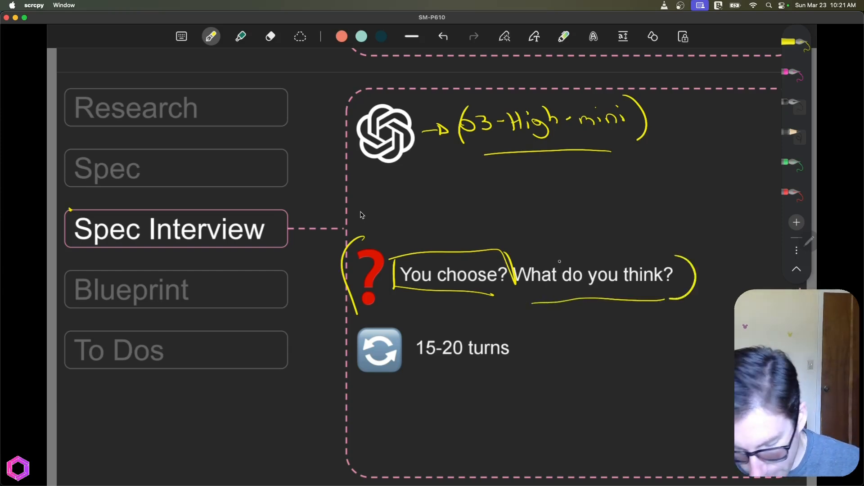
{"action": "left_click_drag", "start_coordinate": [512, 242], "coordinate": [684, 249]}
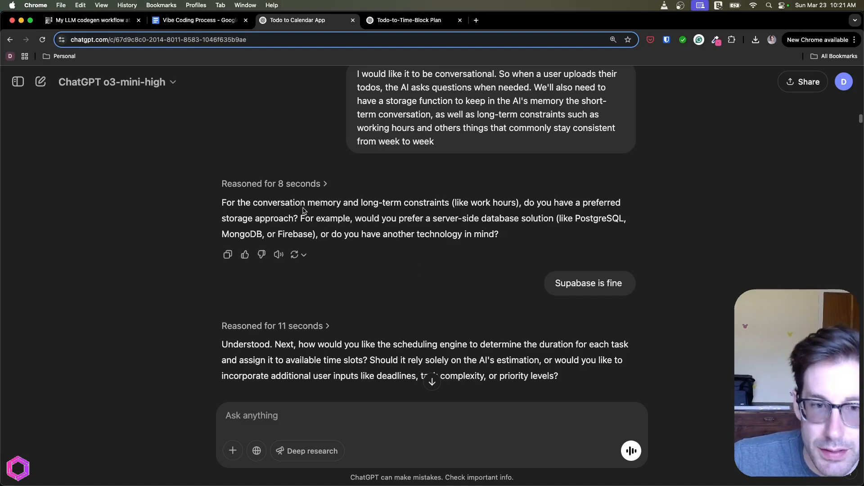
{"action": "left_click_drag", "start_coordinate": [221, 202], "coordinate": [298, 218]}
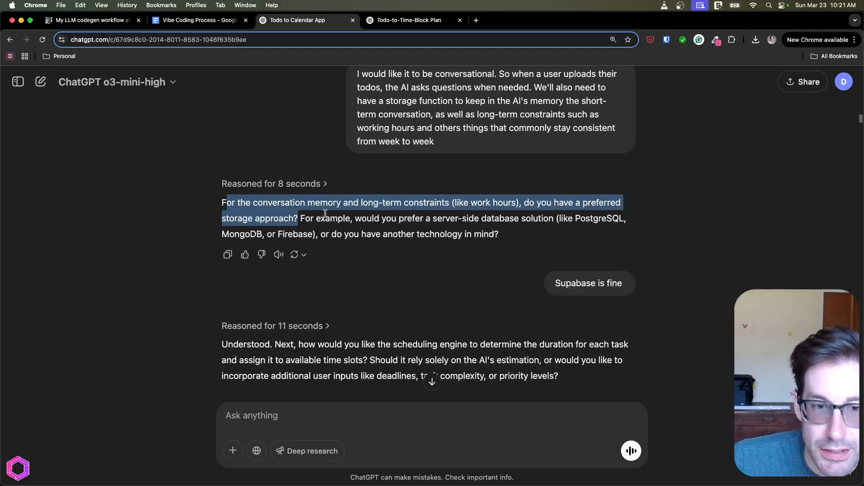
{"action": "scroll", "scroll_direction": "down", "scroll_amount": 3}
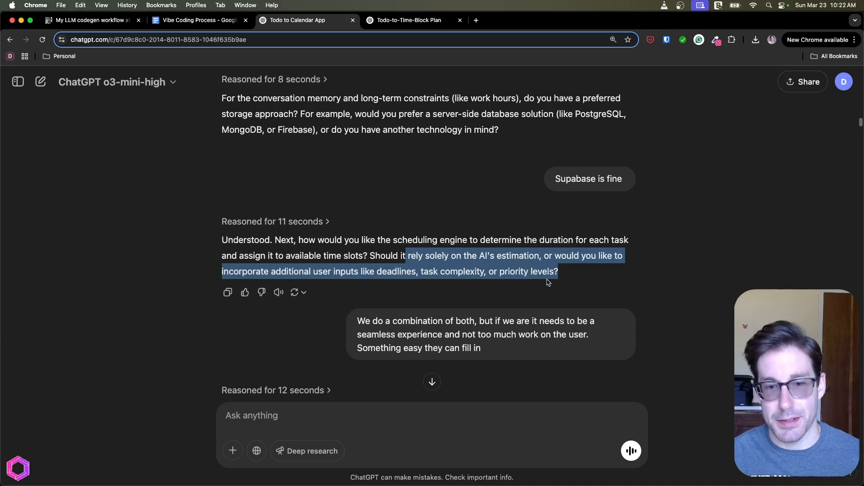
{"action": "scroll", "scroll_direction": "down", "scroll_amount": 3}
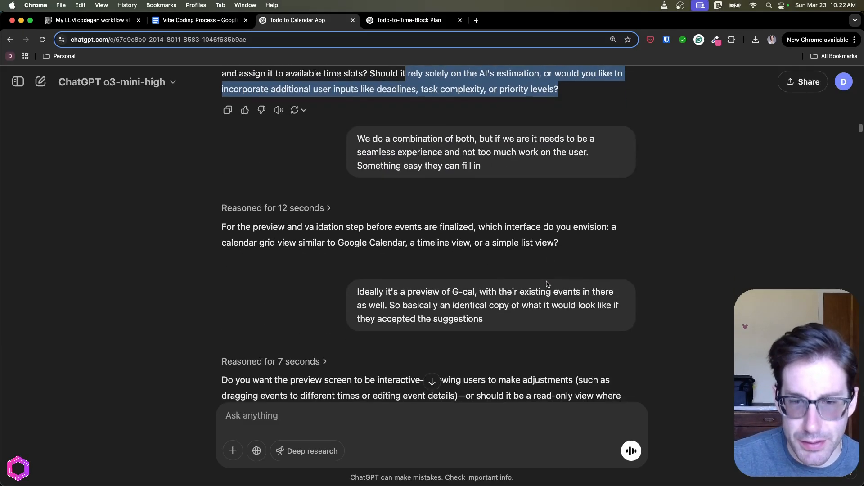
{"action": "scroll", "scroll_direction": "down", "scroll_amount": 3}
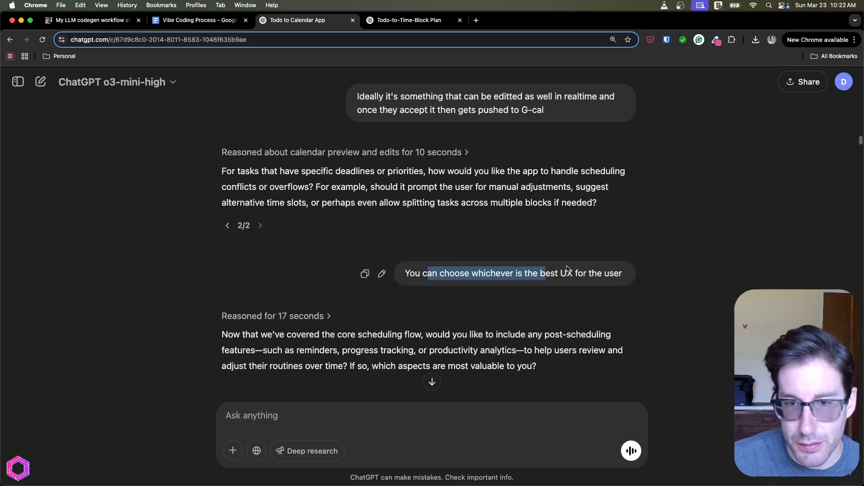
{"action": "scroll", "scroll_direction": "down", "scroll_amount": 3}
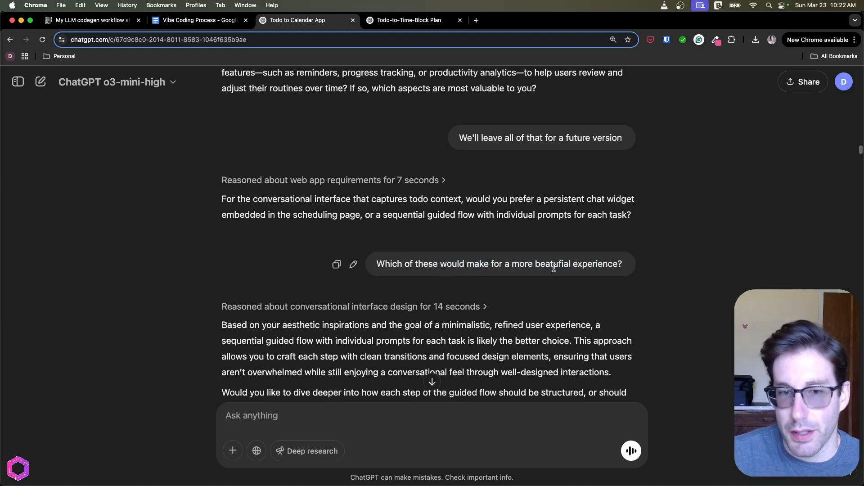
{"action": "left_click_drag", "start_coordinate": [406, 264], "coordinate": [554, 264]}
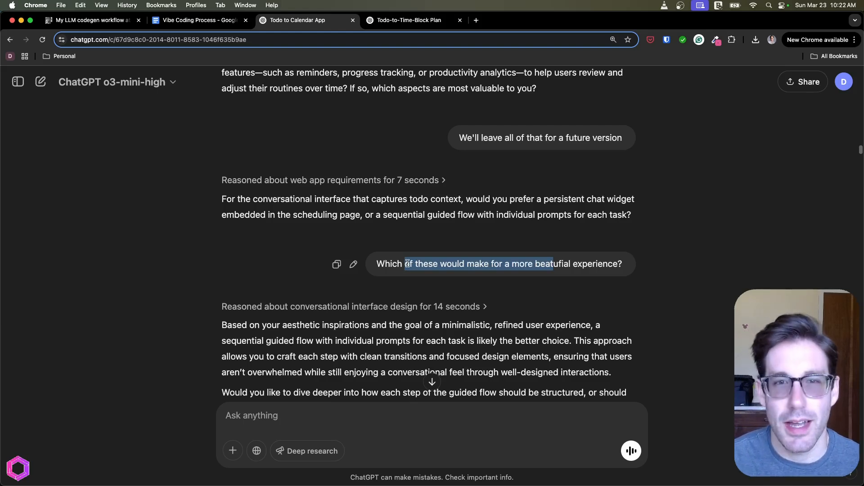
{"action": "left_click", "coordinate": [582, 19]}
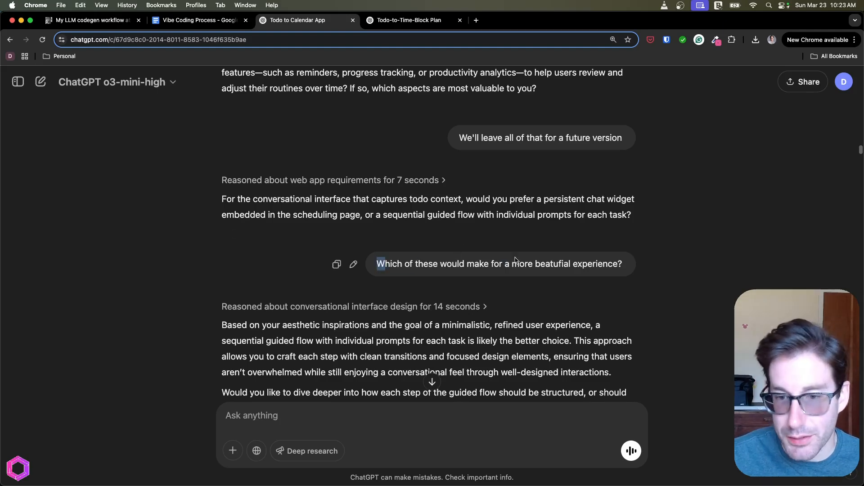
{"action": "scroll", "scroll_direction": "down", "scroll_amount": 3}
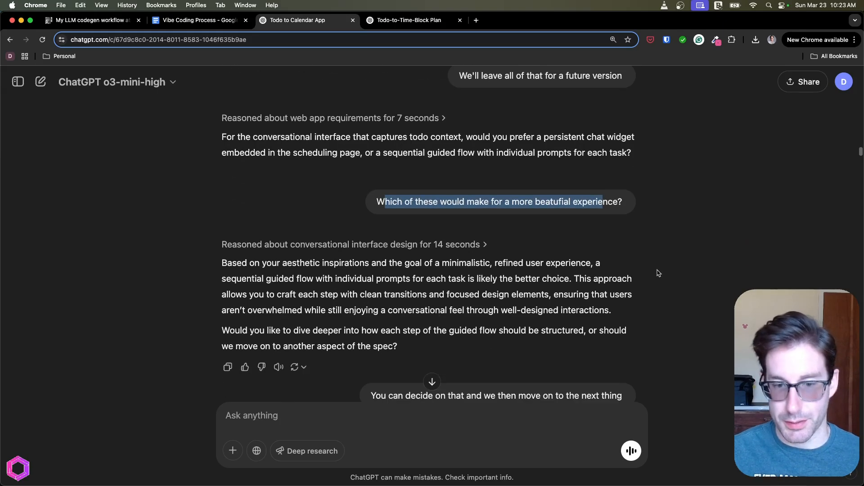
{"action": "scroll", "scroll_direction": "down", "scroll_amount": 3}
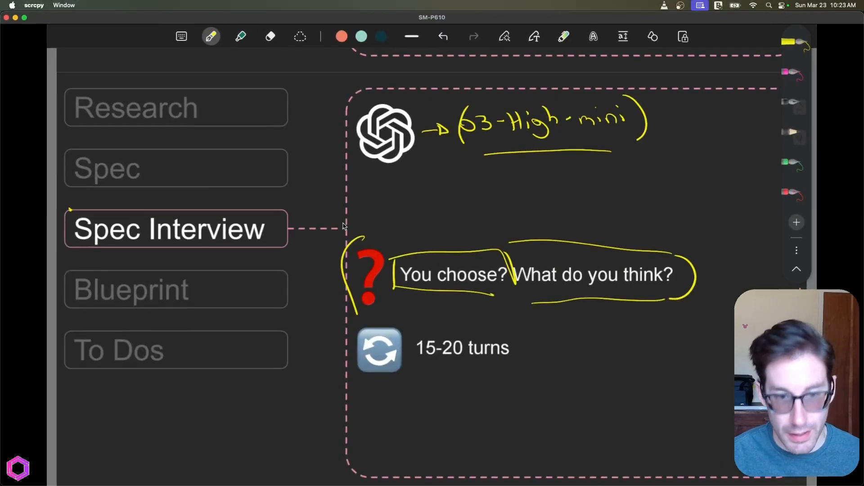
{"action": "left_click_drag", "start_coordinate": [353, 325], "coordinate": [524, 375]}
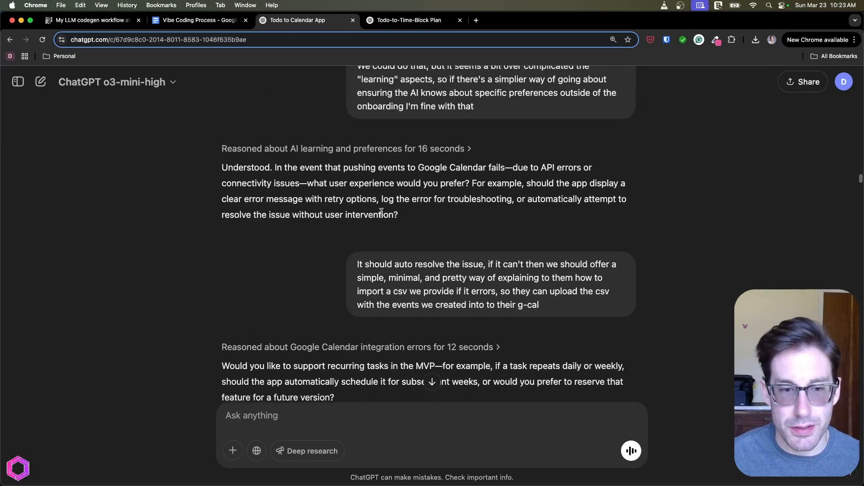
Highlight the developer-ready specification request and its requirements part in the chat.
{"action": "scroll", "scroll_direction": "down", "scroll_amount": 3}
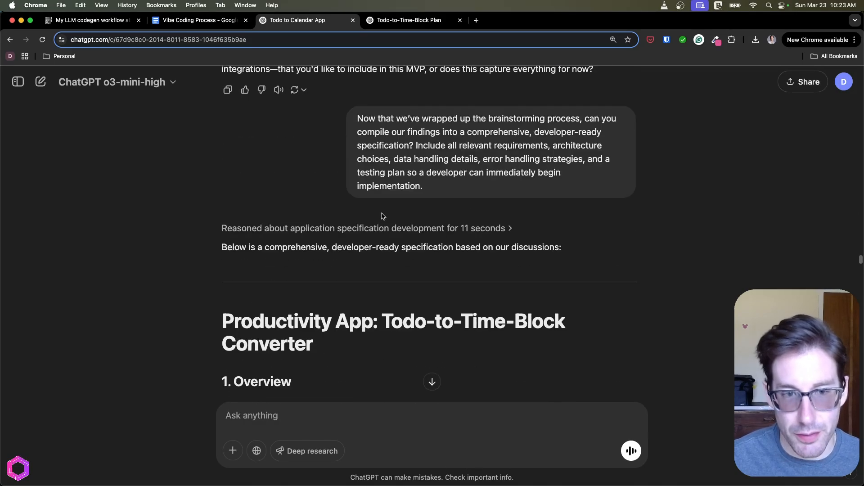
{"action": "scroll", "scroll_direction": "up", "scroll_amount": 3}
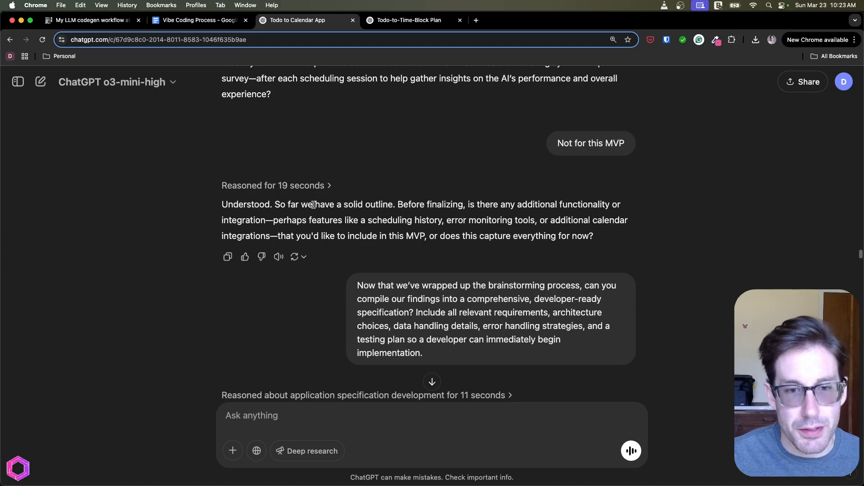
{"action": "left_click_drag", "start_coordinate": [398, 205], "coordinate": [521, 220]}
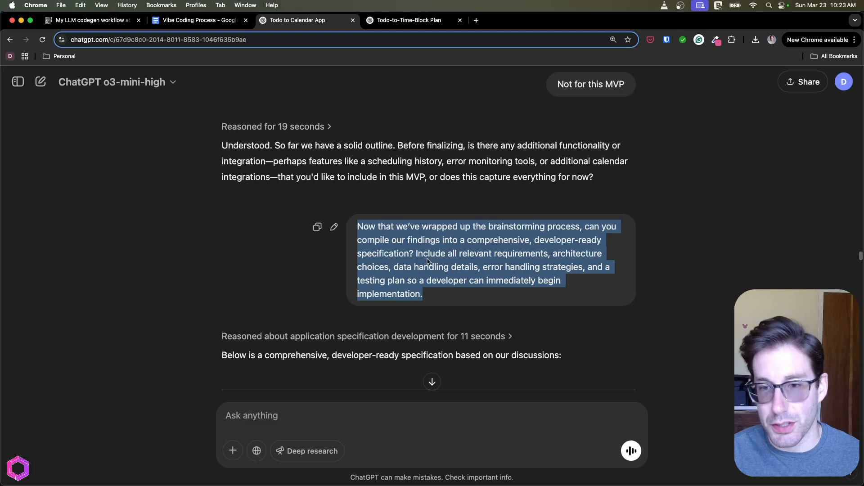
{"action": "left_click", "coordinate": [407, 257]}
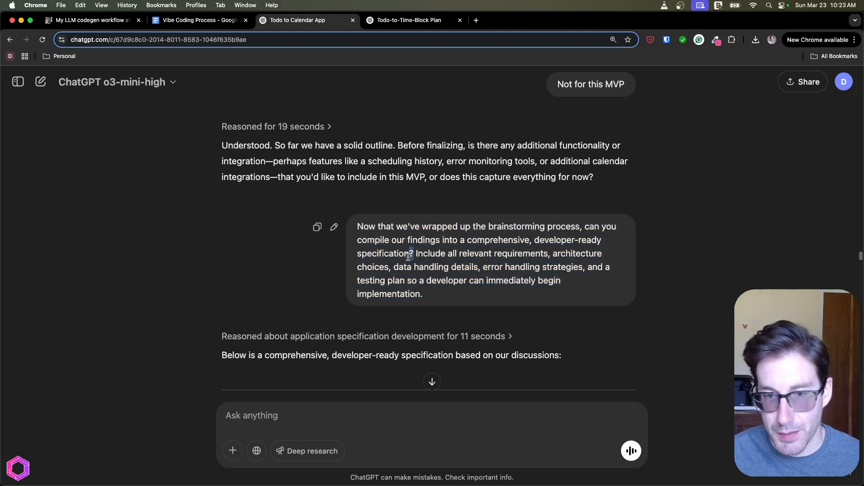
{"action": "left_click_drag", "start_coordinate": [416, 253], "coordinate": [545, 281]}
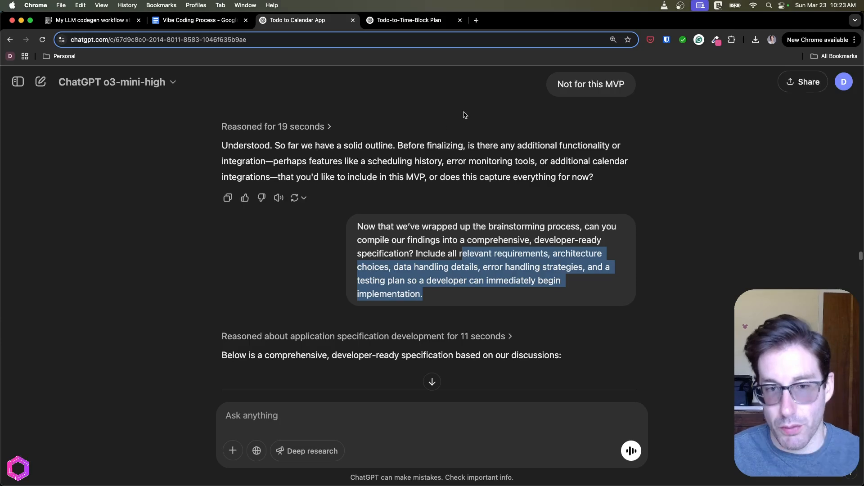
{"action": "mouse_move", "coordinate": [463, 130]}
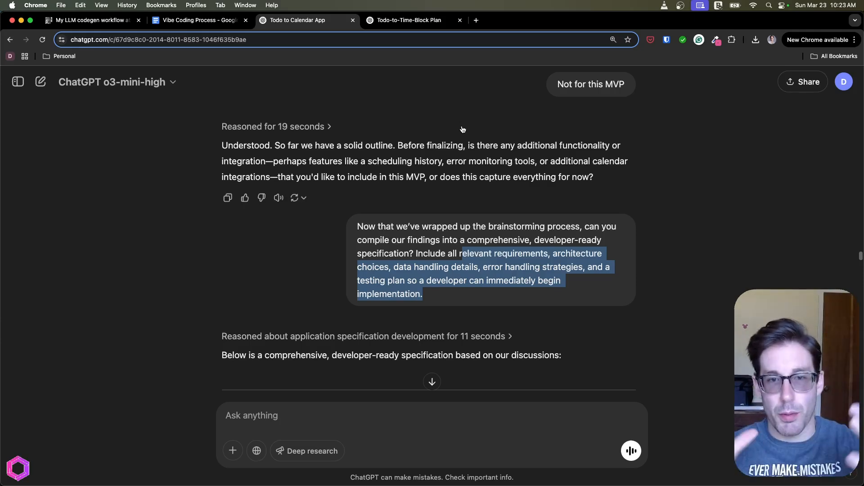
{"action": "left_click", "coordinate": [273, 126]}
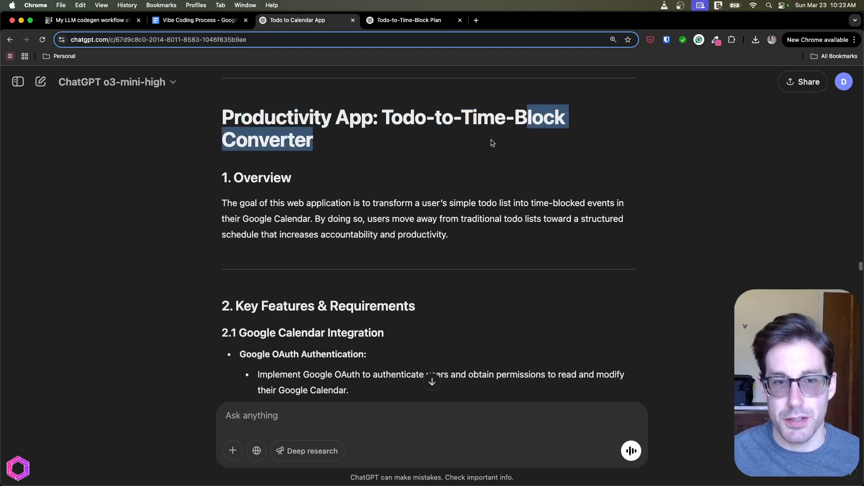
Scroll through the generated spec and highlight the 'Framework: React' choice.
{"action": "scroll", "scroll_direction": "down", "scroll_amount": 3}
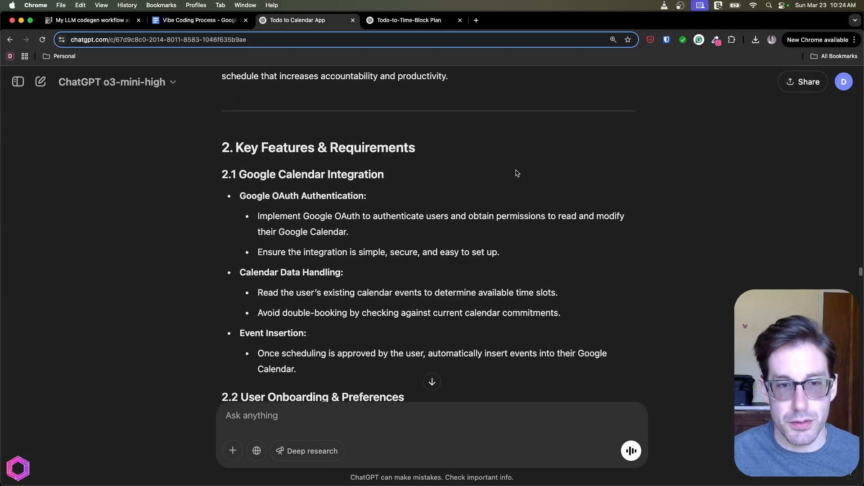
{"action": "scroll", "scroll_direction": "down", "scroll_amount": 3}
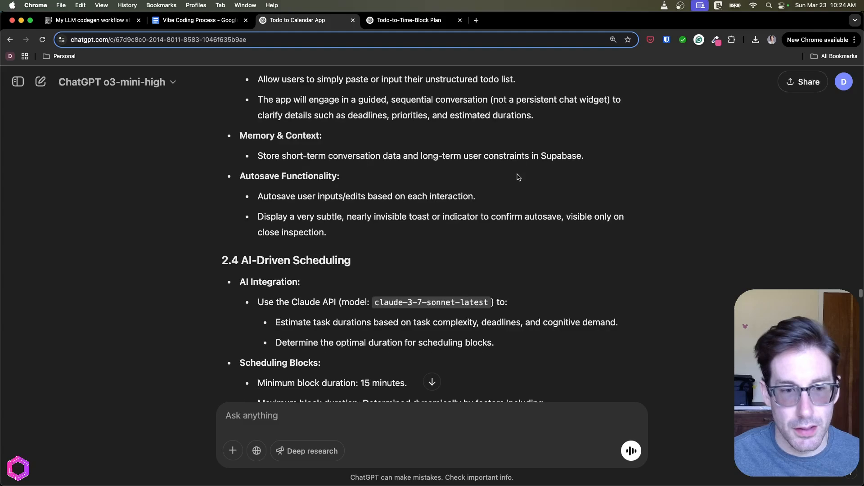
{"action": "scroll", "scroll_direction": "down", "scroll_amount": 3}
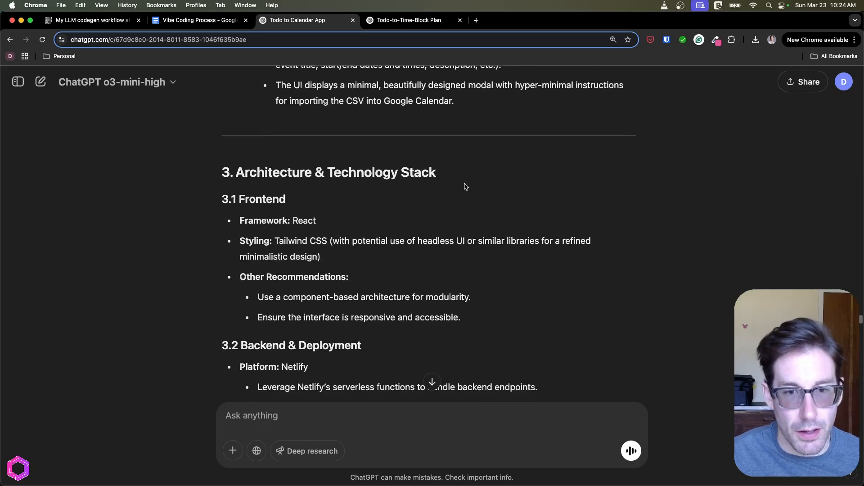
{"action": "scroll", "scroll_direction": "down", "scroll_amount": 3}
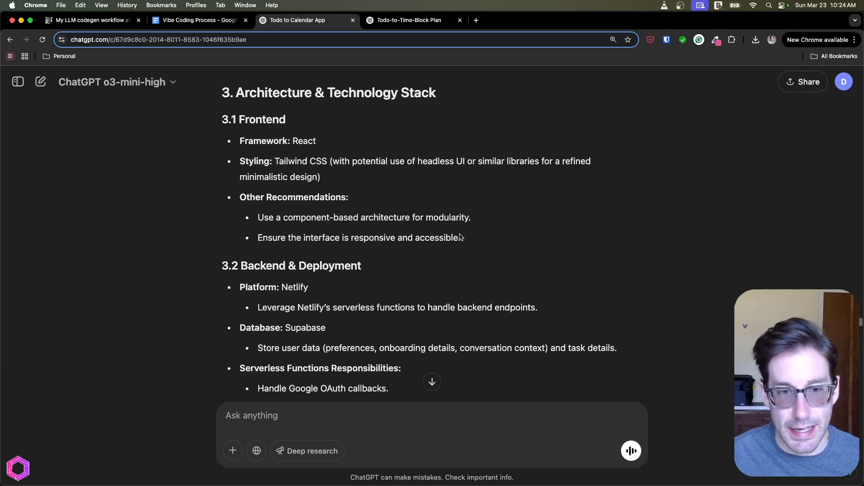
{"action": "double_click", "coordinate": [306, 327]}
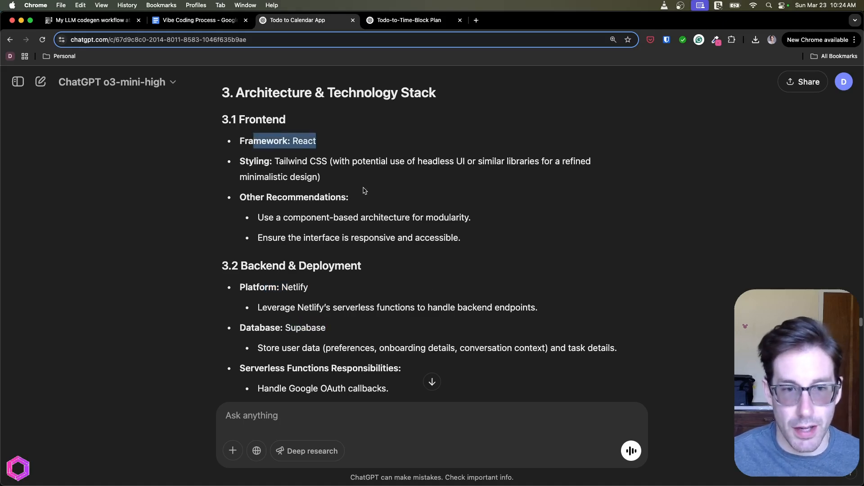
Highlight the User Model field list, then read on down to Deployment and Developer Notes.
{"action": "scroll", "scroll_direction": "down", "scroll_amount": 3}
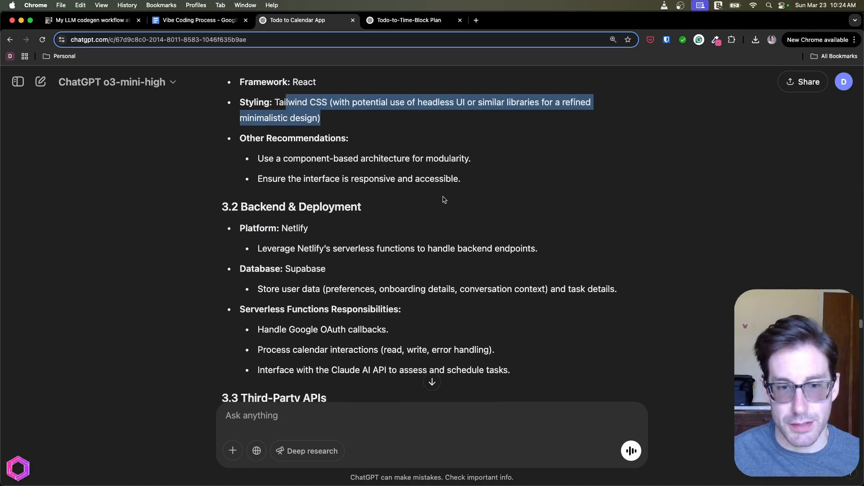
{"action": "scroll", "scroll_direction": "down", "scroll_amount": 3}
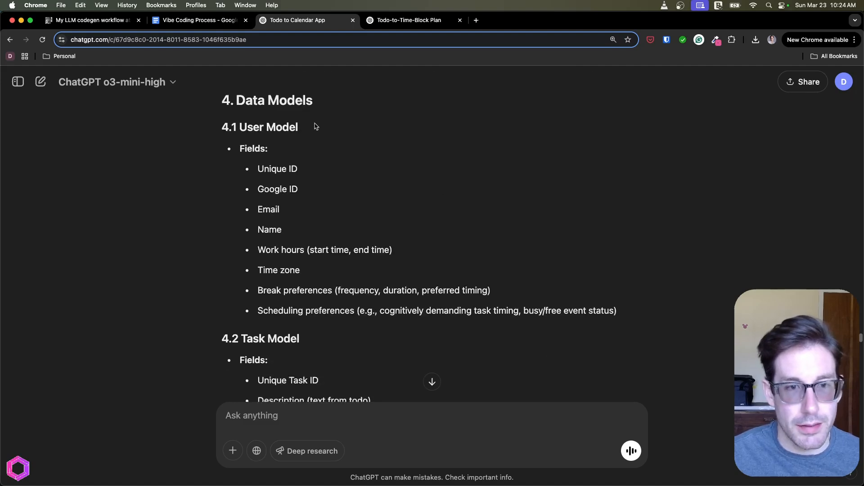
{"action": "left_click_drag", "start_coordinate": [257, 169], "coordinate": [616, 310]}
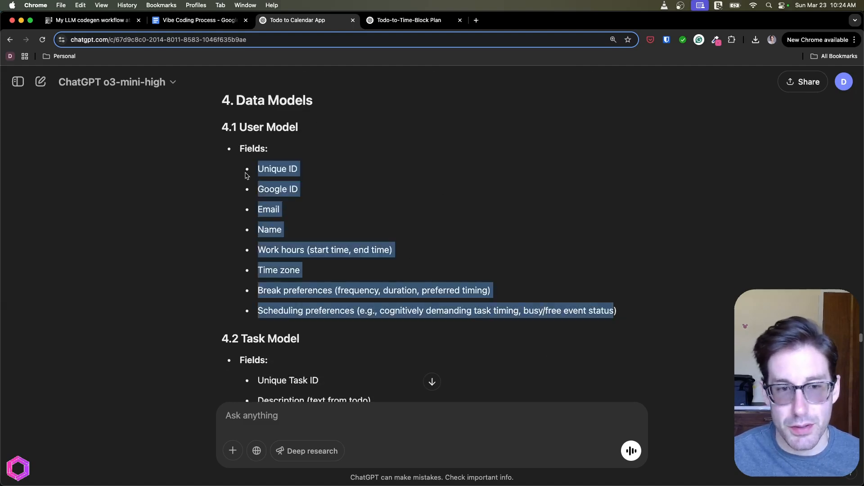
{"action": "scroll", "scroll_direction": "down", "scroll_amount": 3}
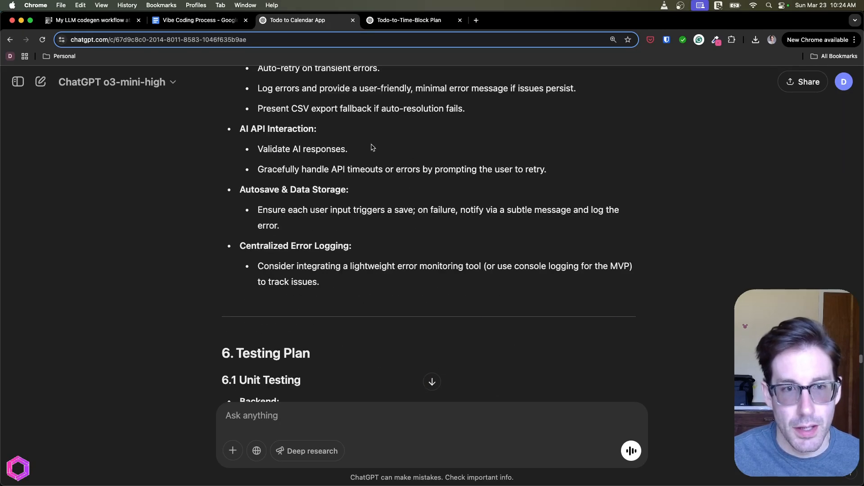
{"action": "scroll", "scroll_direction": "down", "scroll_amount": 3}
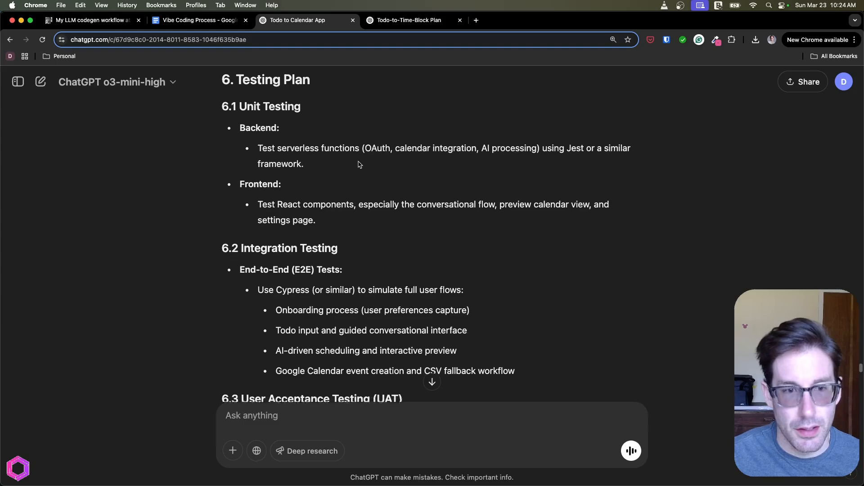
{"action": "scroll", "scroll_direction": "down", "scroll_amount": 3}
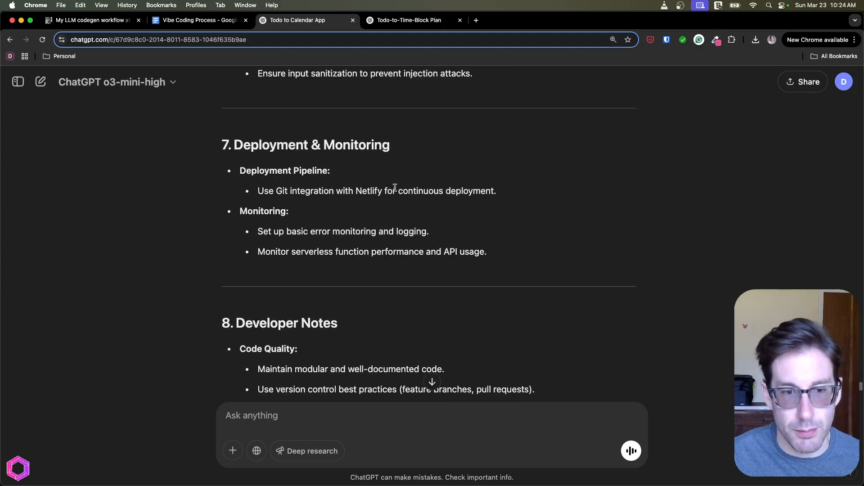
{"action": "scroll", "scroll_direction": "down", "scroll_amount": 3}
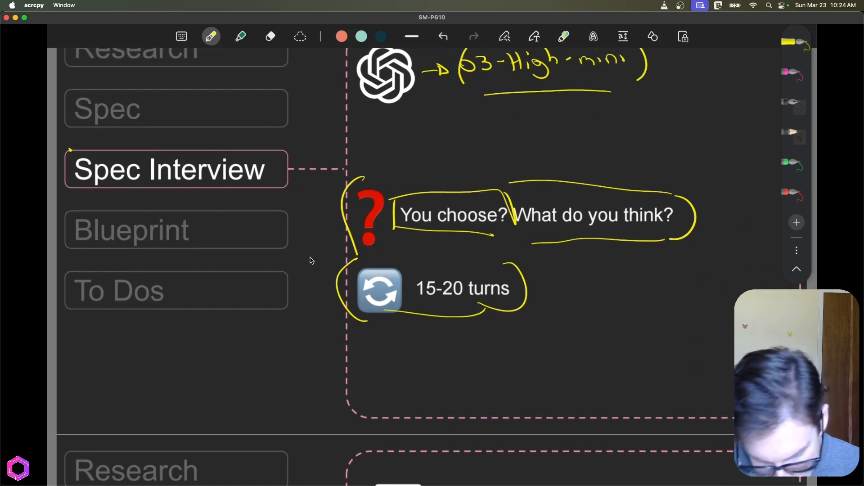
Finish the tablet slide mark, glance at the o1 blueprint chat, then show Harper Reed's LLM codegen workflow post.
{"action": "left_click_drag", "start_coordinate": [287, 160], "coordinate": [314, 127]}
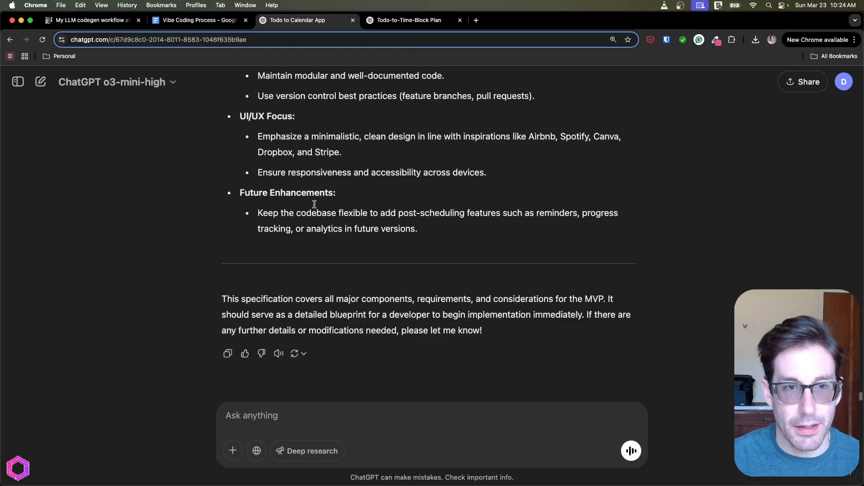
{"action": "left_click", "coordinate": [409, 19]}
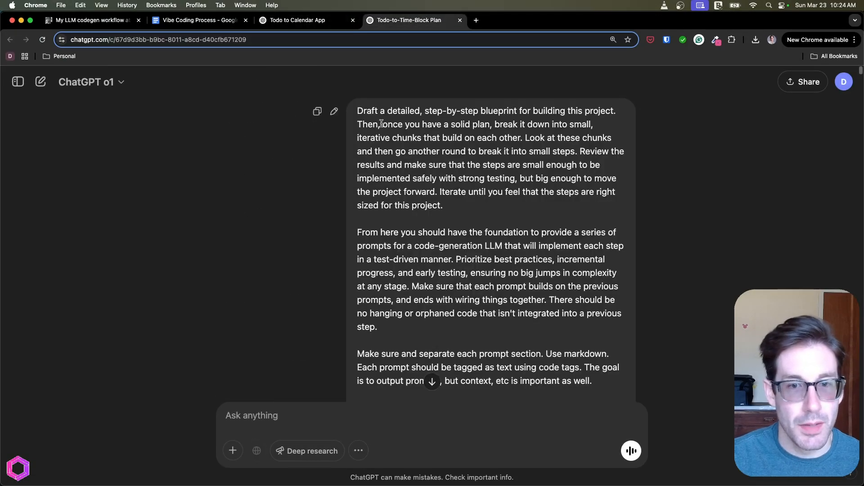
{"action": "scroll", "scroll_direction": "down", "scroll_amount": 3}
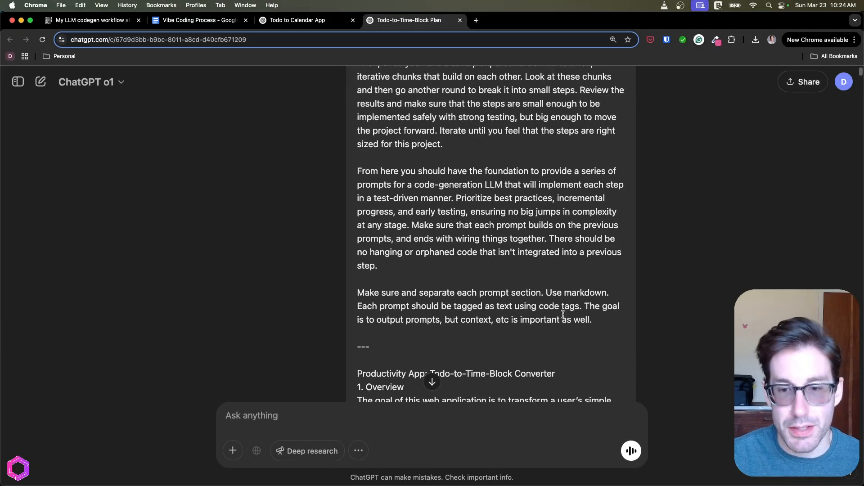
{"action": "left_click", "coordinate": [91, 20]}
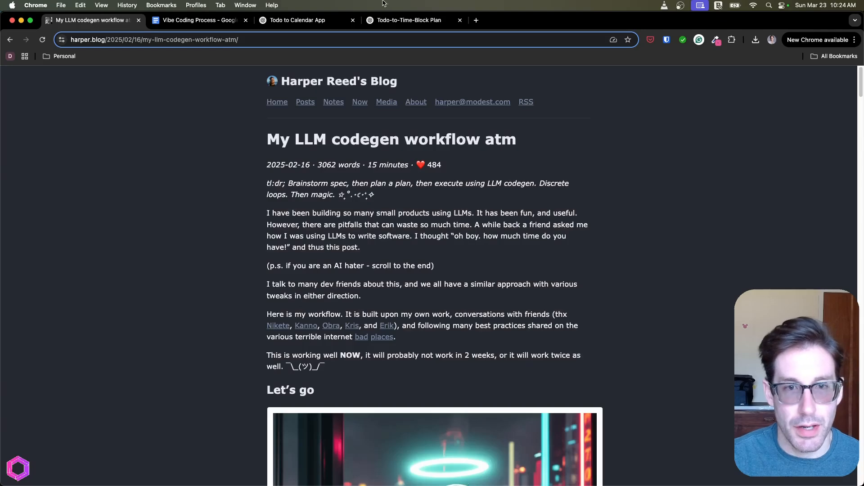
Scroll the o1 blueprint prompt and highlight 'another round to break it into small steps'.
{"action": "left_click", "coordinate": [411, 20]}
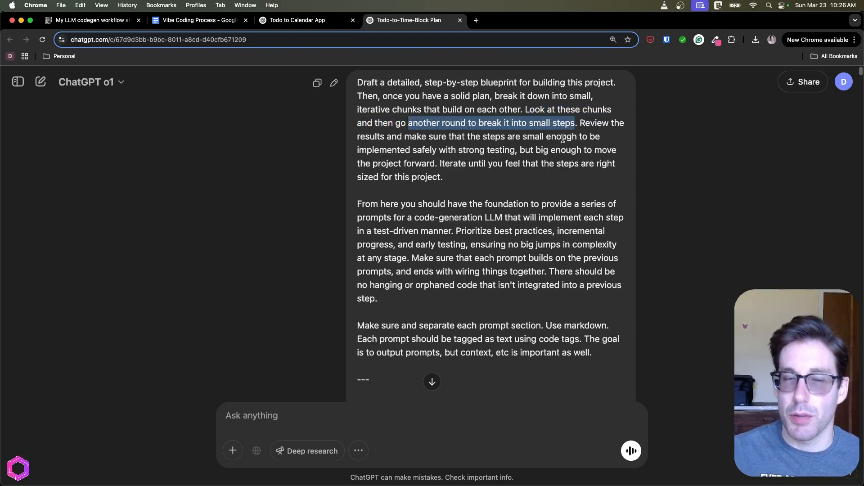
{"action": "scroll", "scroll_direction": "down", "scroll_amount": 3}
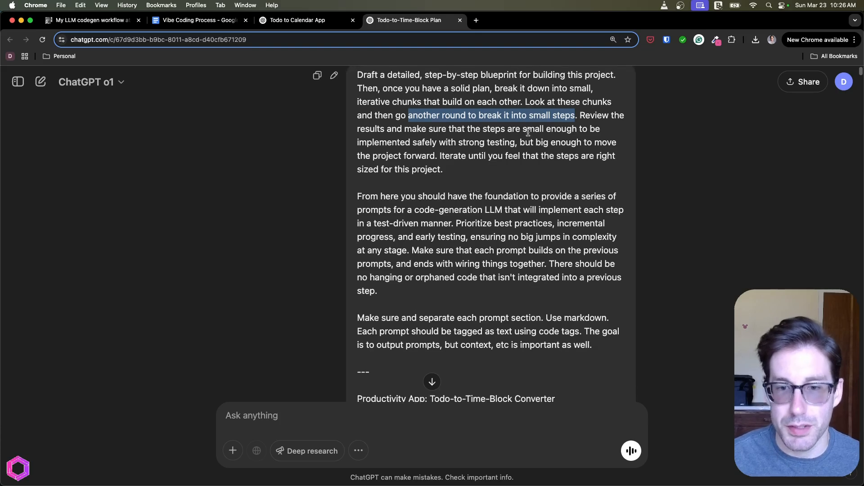
{"action": "scroll", "scroll_direction": "down", "scroll_amount": 3}
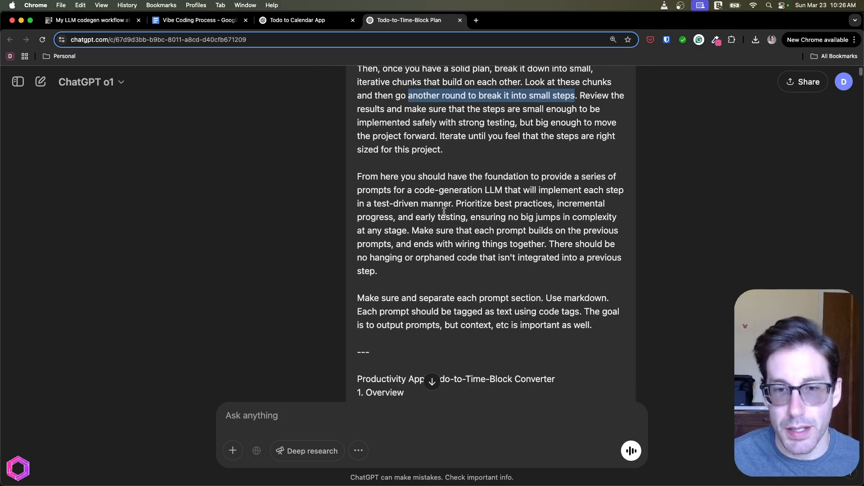
{"action": "double_click", "coordinate": [412, 203]}
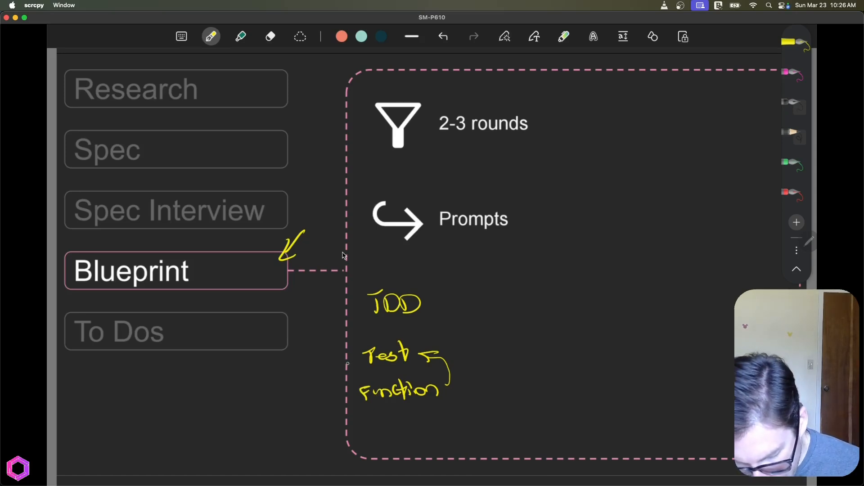
Add a handwritten TDD note to the Blueprint slide with the pen.
{"action": "left_click_drag", "start_coordinate": [342, 359], "coordinate": [331, 397]}
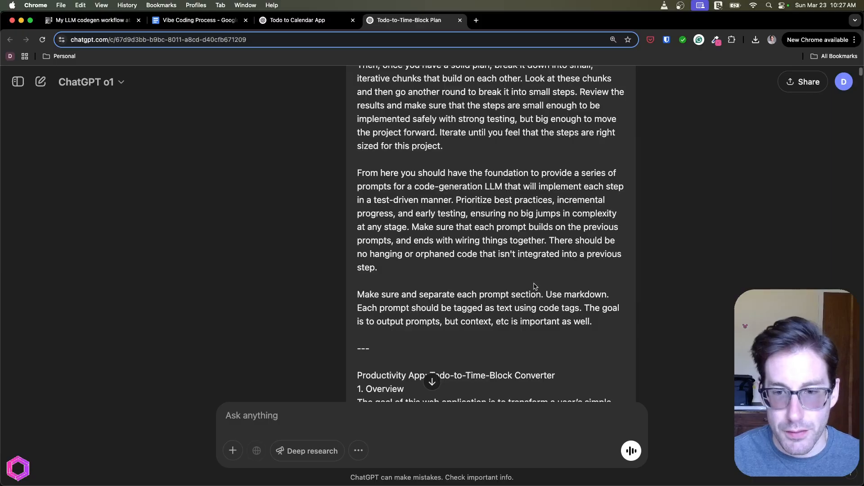
{"action": "scroll", "scroll_direction": "down", "scroll_amount": 3}
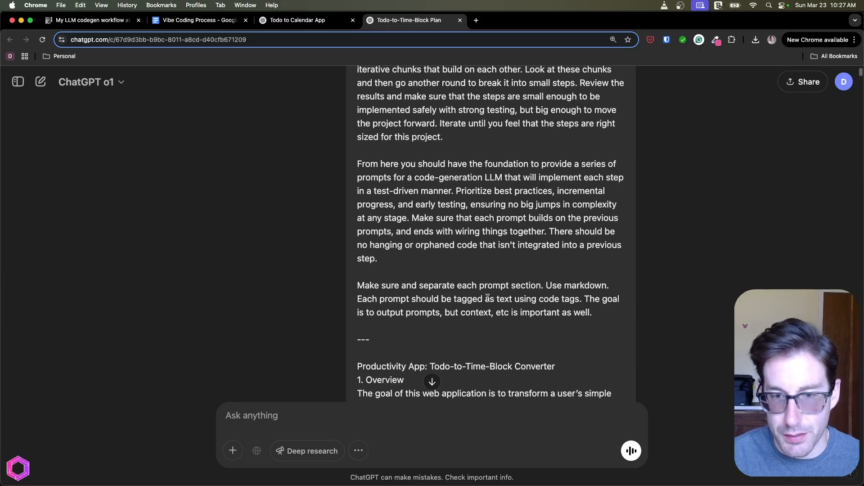
{"action": "scroll", "scroll_direction": "down", "scroll_amount": 3}
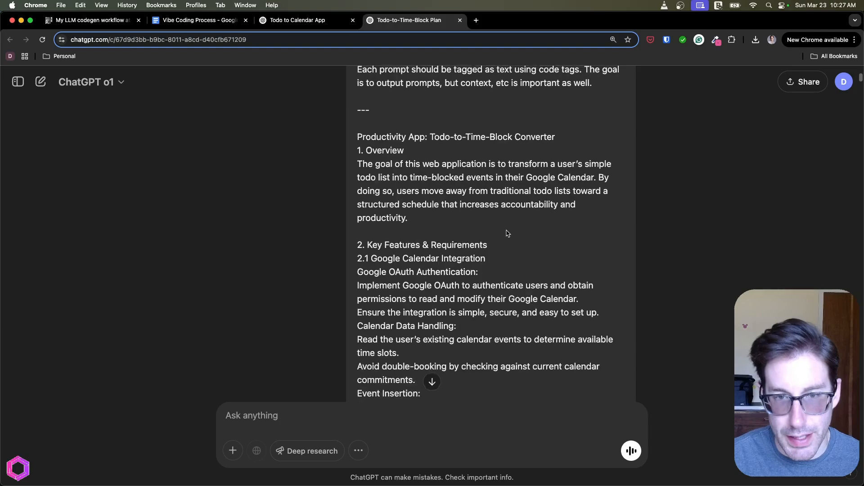
{"action": "scroll", "scroll_direction": "down", "scroll_amount": 3}
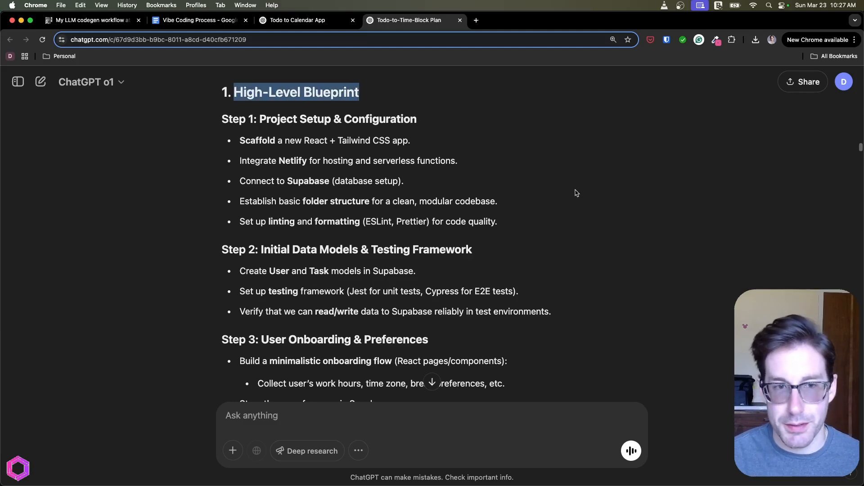
{"action": "scroll", "scroll_direction": "down", "scroll_amount": 3}
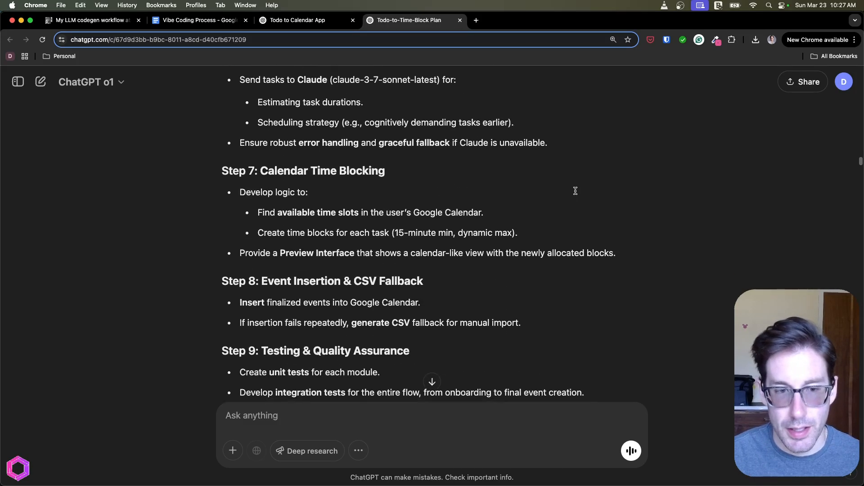
{"action": "scroll", "scroll_direction": "down", "scroll_amount": 3}
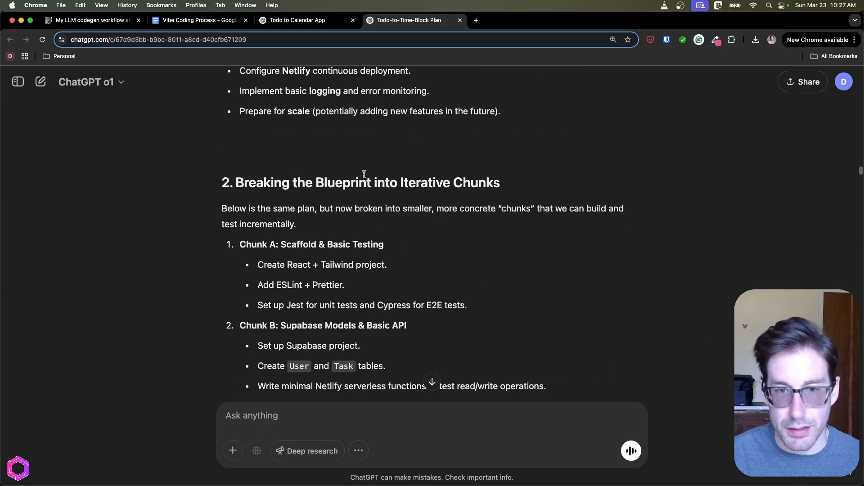
{"action": "left_click_drag", "start_coordinate": [407, 183], "coordinate": [499, 183]}
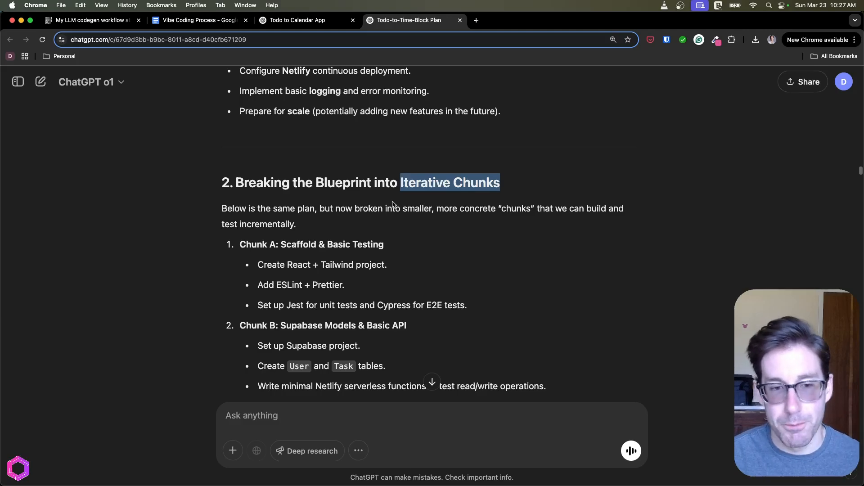
{"action": "scroll", "scroll_direction": "down", "scroll_amount": 3}
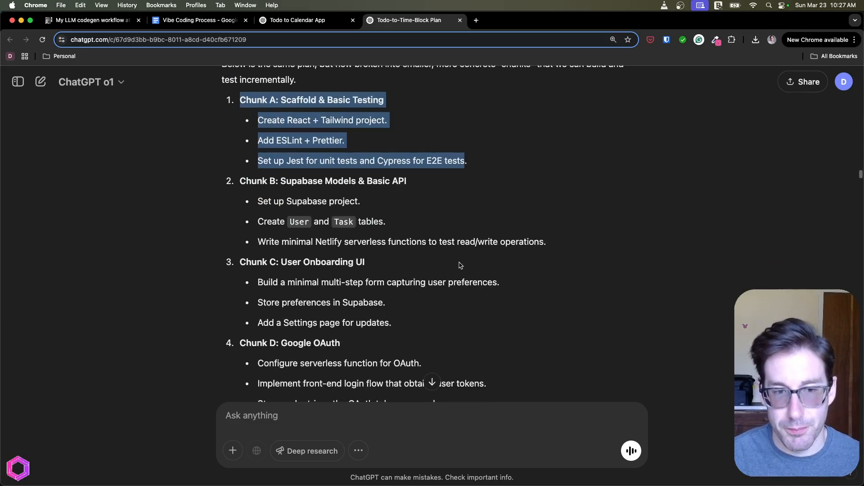
{"action": "scroll", "scroll_direction": "down", "scroll_amount": 3}
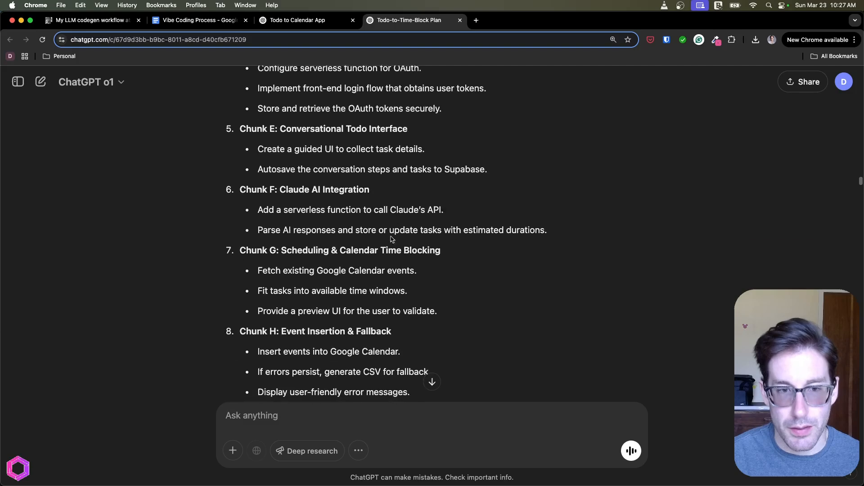
{"action": "scroll", "scroll_direction": "down", "scroll_amount": 3}
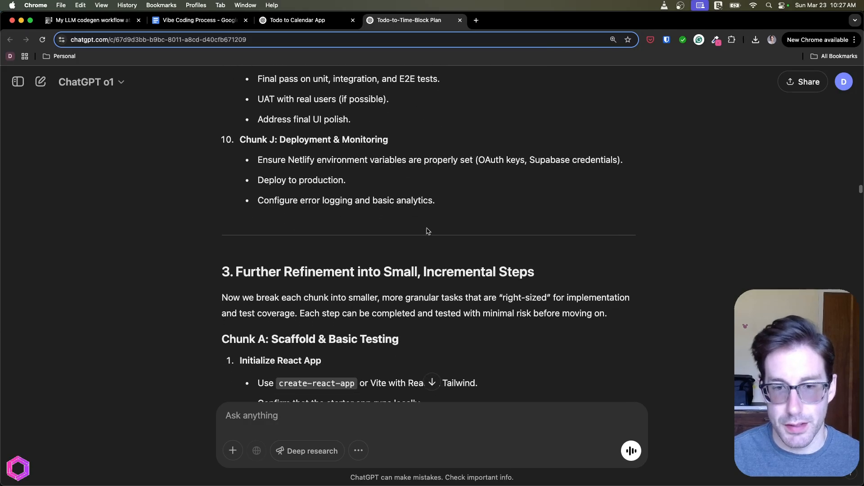
{"action": "left_click_drag", "start_coordinate": [267, 271], "coordinate": [402, 271]}
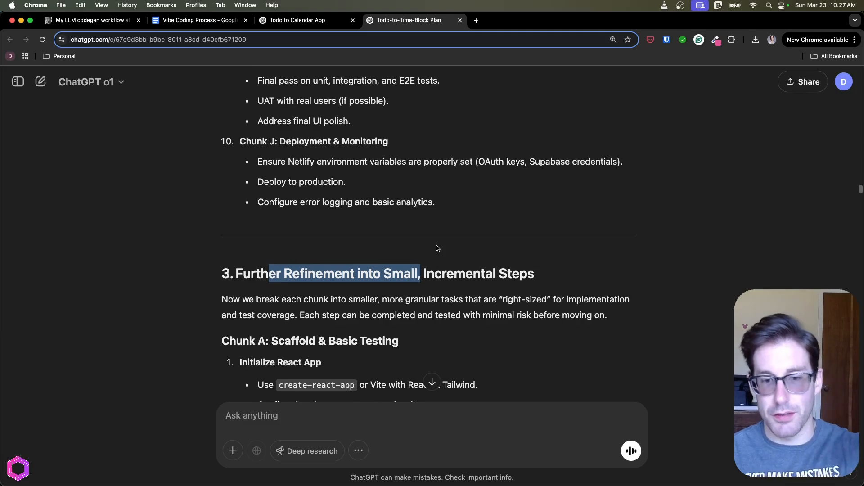
{"action": "scroll", "scroll_direction": "down", "scroll_amount": 3}
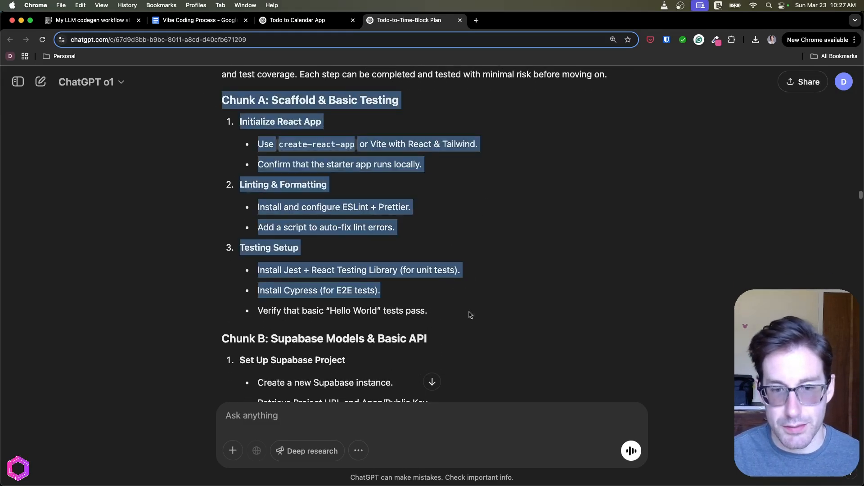
{"action": "scroll", "scroll_direction": "down", "scroll_amount": 3}
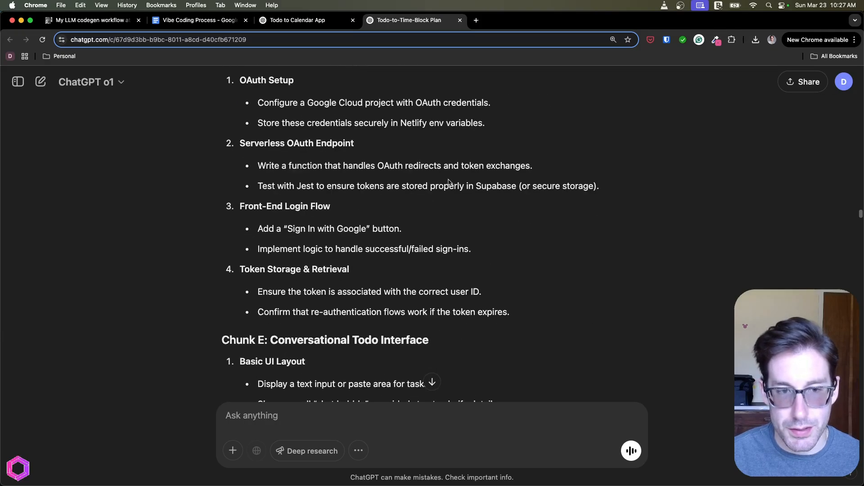
{"action": "scroll", "scroll_direction": "down", "scroll_amount": 3}
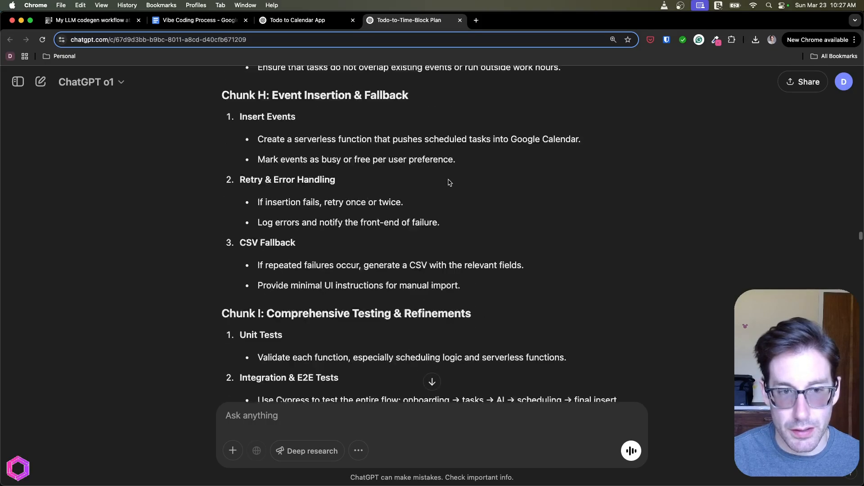
{"action": "scroll", "scroll_direction": "down", "scroll_amount": 3}
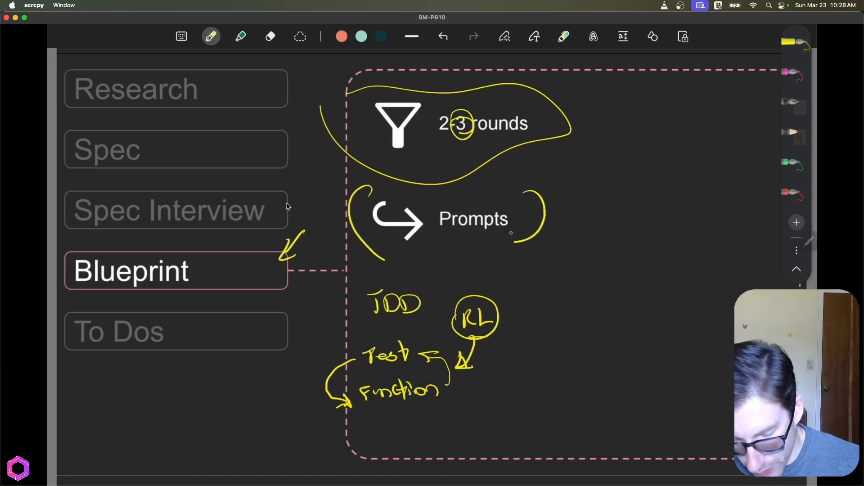
Add a yellow pen stroke to the Blueprint slide's test–function loop and RL notes.
{"action": "left_click_drag", "start_coordinate": [551, 220], "coordinate": [606, 218]}
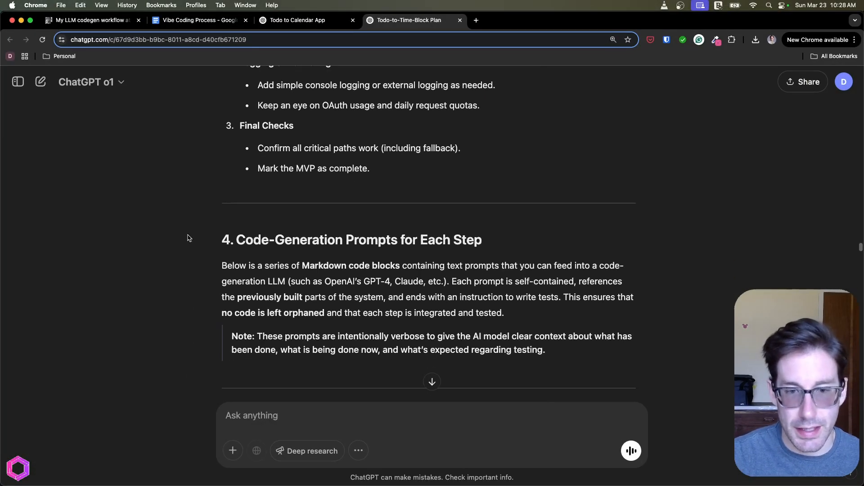
{"action": "scroll", "scroll_direction": "down", "scroll_amount": 3}
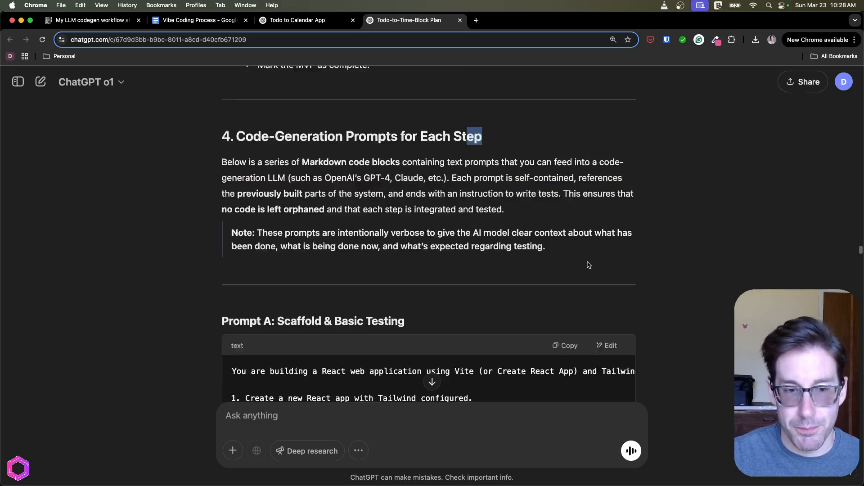
{"action": "scroll", "scroll_direction": "down", "scroll_amount": 3}
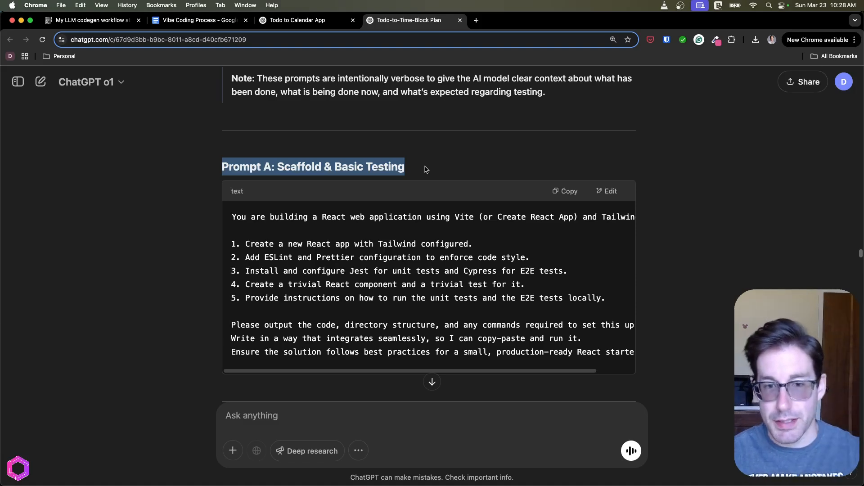
{"action": "left_click", "coordinate": [568, 191]}
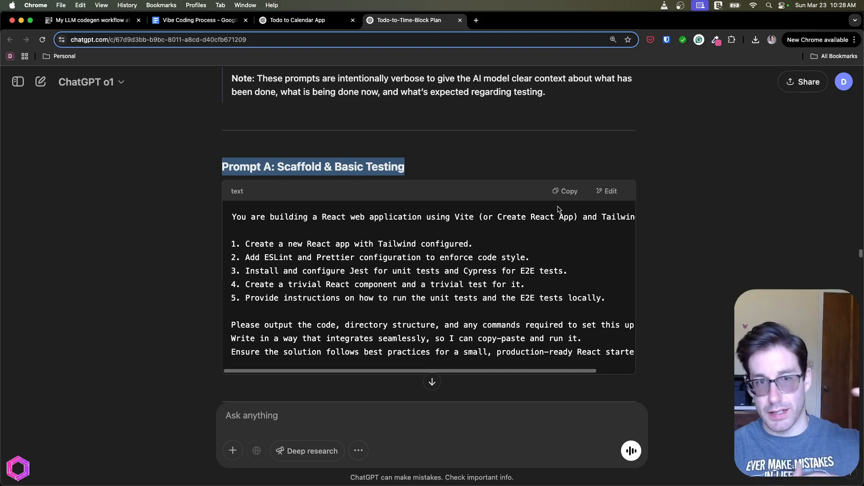
{"action": "scroll", "scroll_direction": "down", "scroll_amount": 3}
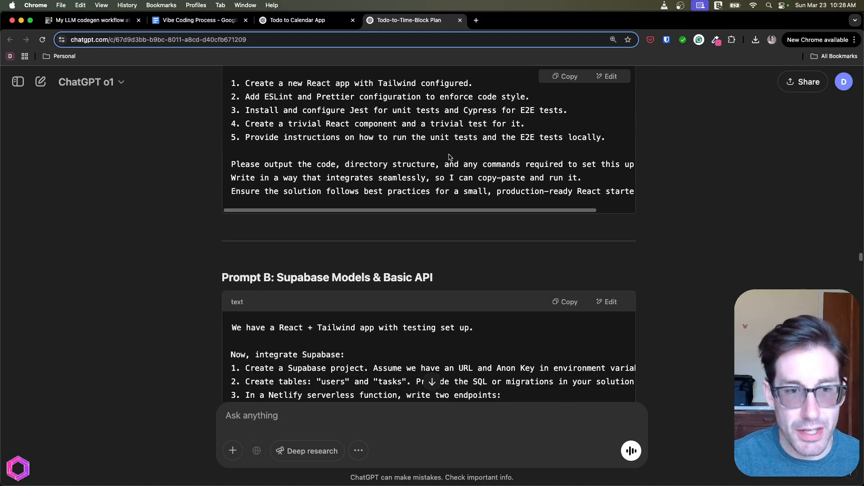
{"action": "scroll", "scroll_direction": "down", "scroll_amount": 3}
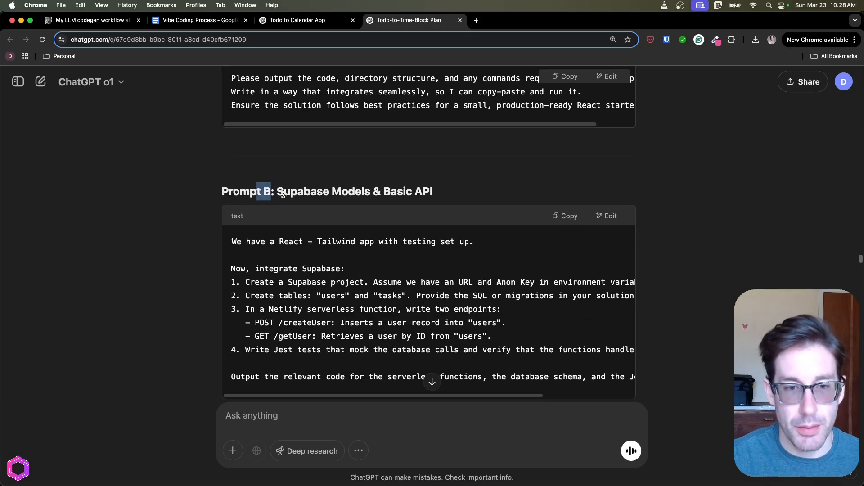
{"action": "scroll", "scroll_direction": "down", "scroll_amount": 3}
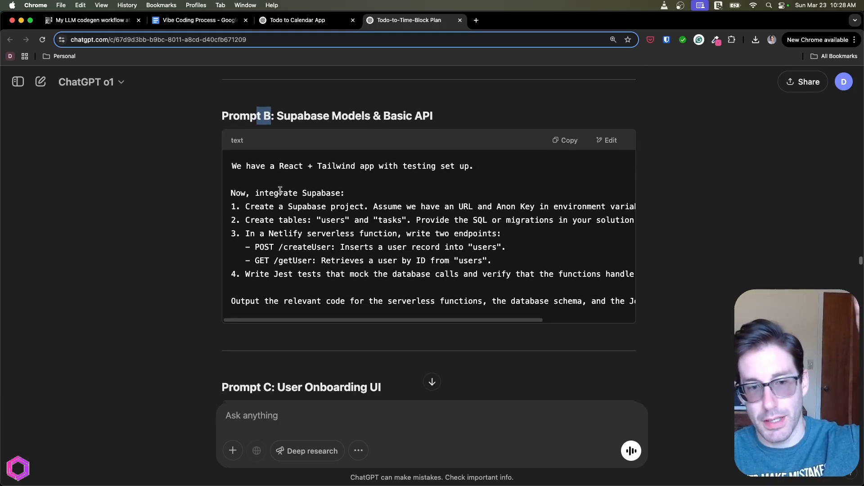
{"action": "scroll", "scroll_direction": "down", "scroll_amount": 3}
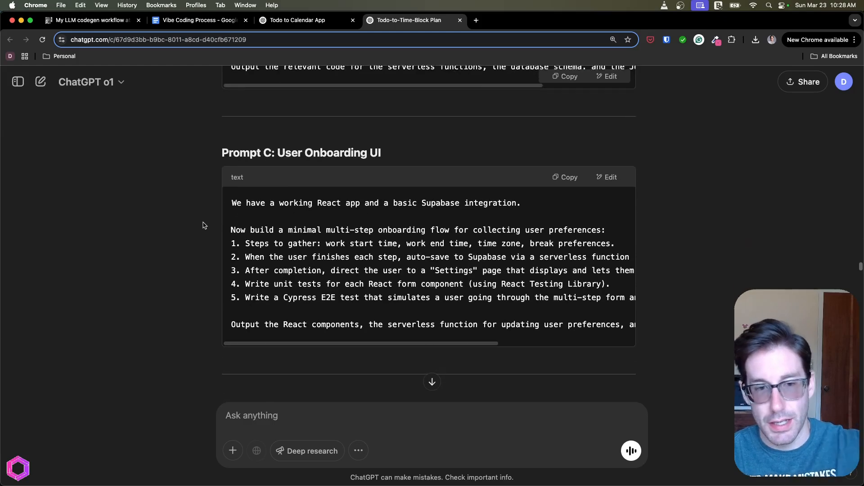
{"action": "scroll", "scroll_direction": "down", "scroll_amount": 3}
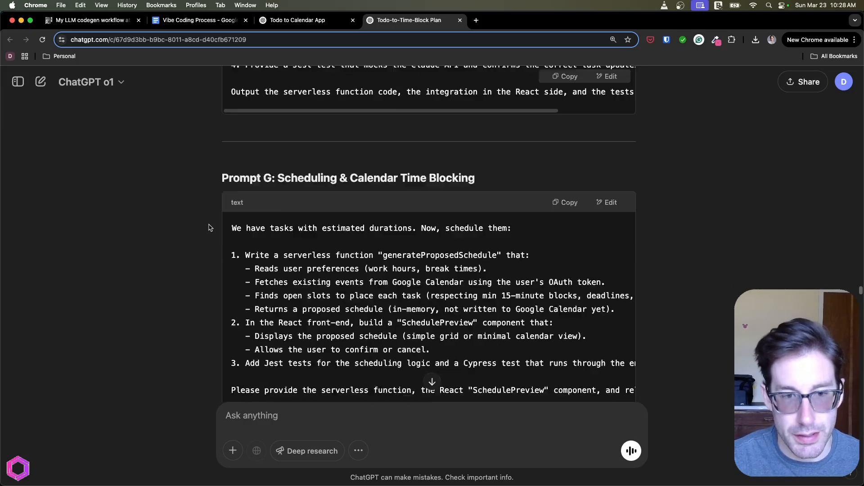
{"action": "scroll", "scroll_direction": "down", "scroll_amount": 3}
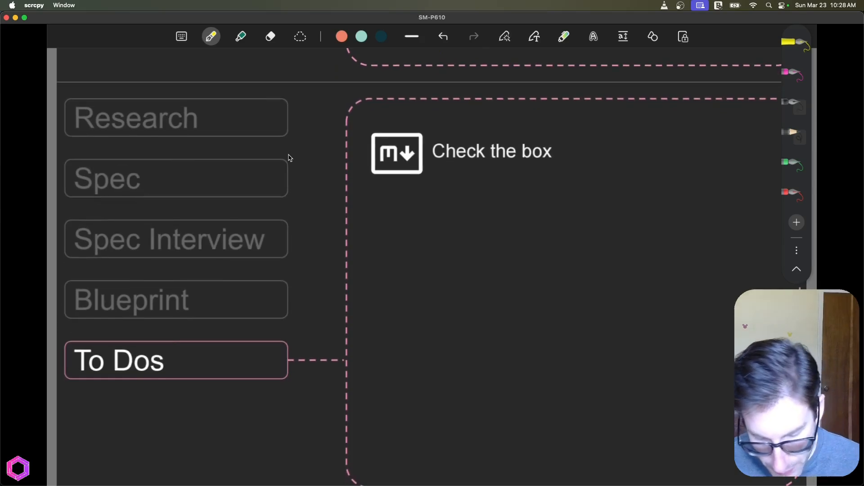
Underline the markdown icon and 'Check the box', and write items 1–4 with arrows on the To Dos slide.
{"action": "left_click_drag", "start_coordinate": [375, 181], "coordinate": [419, 181]}
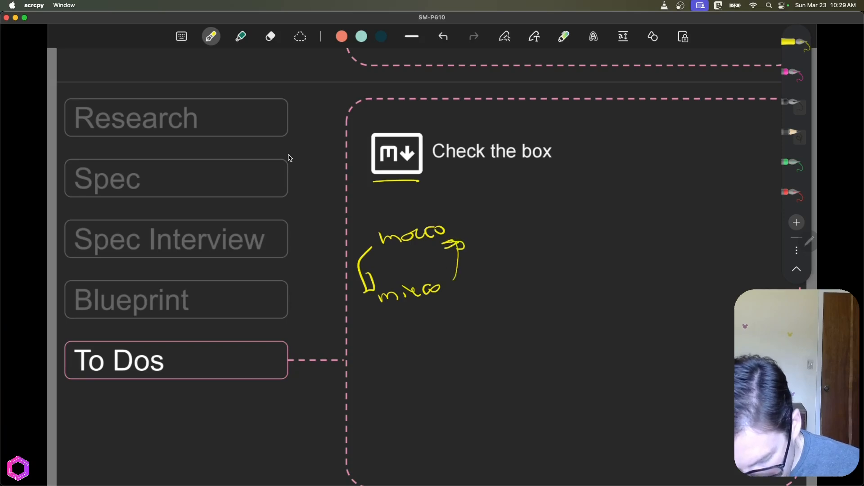
{"action": "left_click_drag", "start_coordinate": [450, 251], "coordinate": [460, 242]}
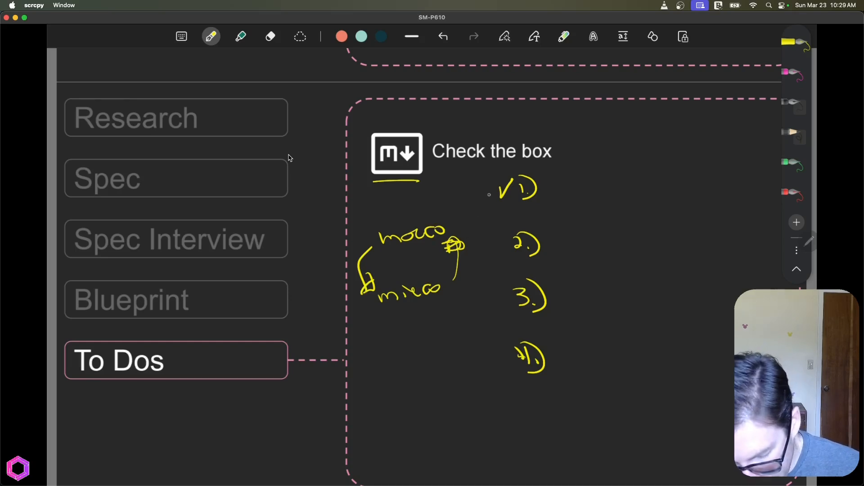
{"action": "left_click_drag", "start_coordinate": [460, 195], "coordinate": [482, 187]}
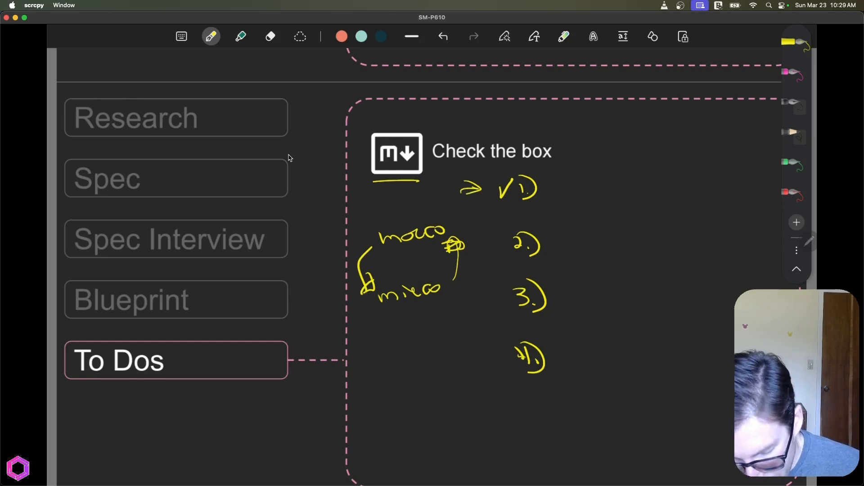
{"action": "left_click_drag", "start_coordinate": [466, 221], "coordinate": [502, 237]}
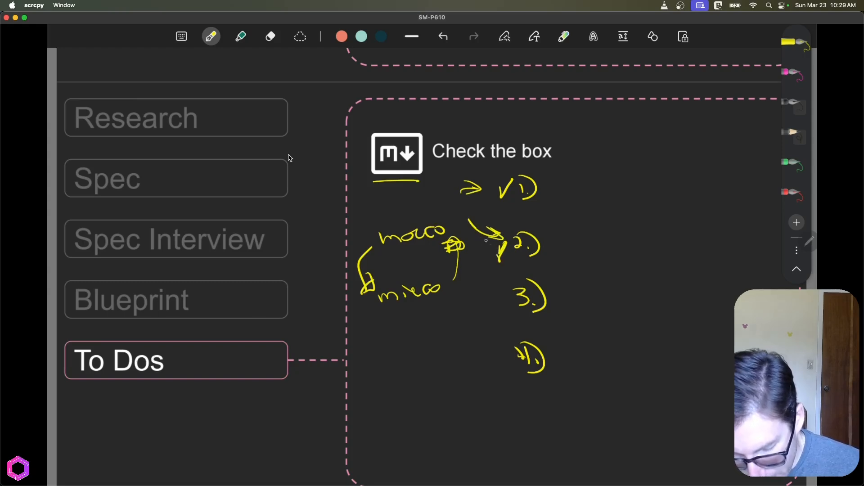
{"action": "left_click_drag", "start_coordinate": [466, 165], "coordinate": [543, 164]}
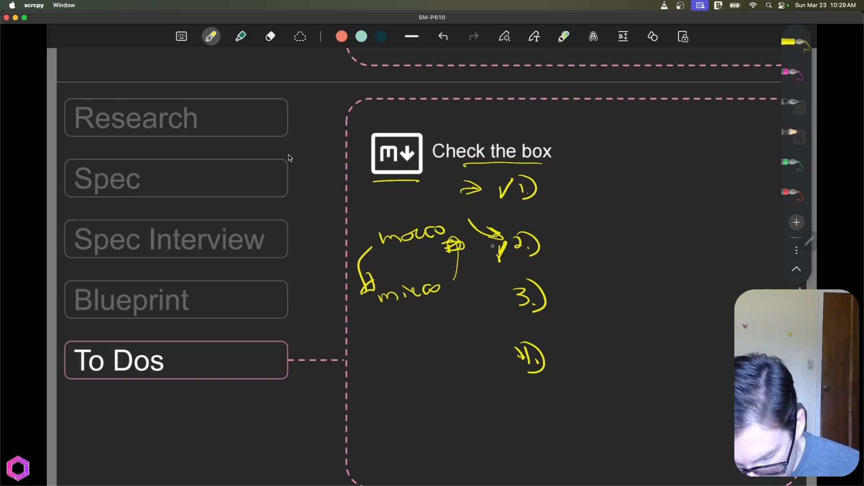
{"action": "left_click_drag", "start_coordinate": [469, 287], "coordinate": [499, 300]}
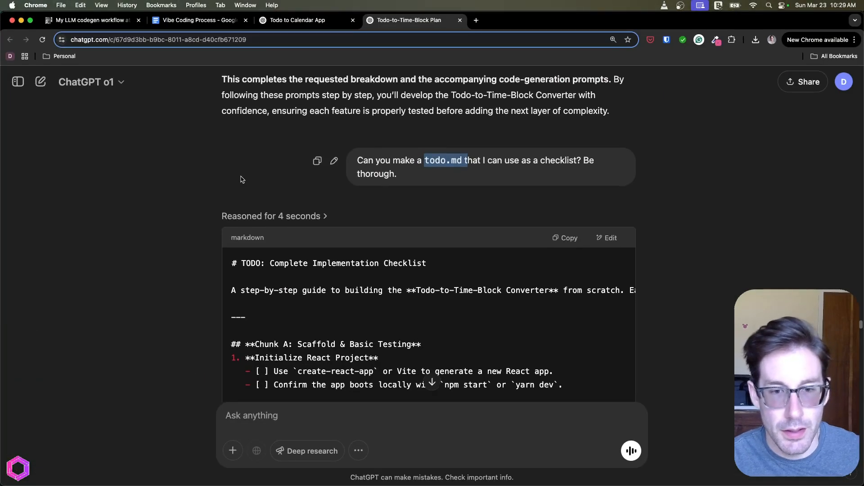
{"action": "scroll", "scroll_direction": "down", "scroll_amount": 3}
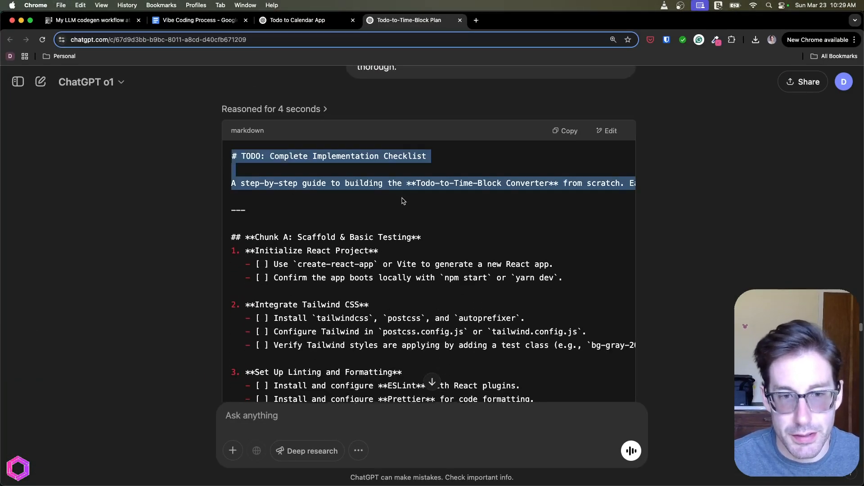
{"action": "scroll", "scroll_direction": "down", "scroll_amount": 3}
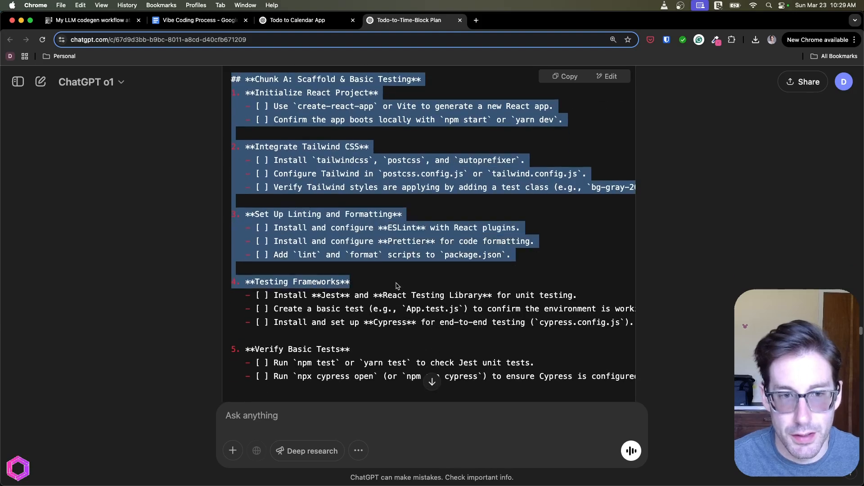
{"action": "scroll", "scroll_direction": "down", "scroll_amount": 3}
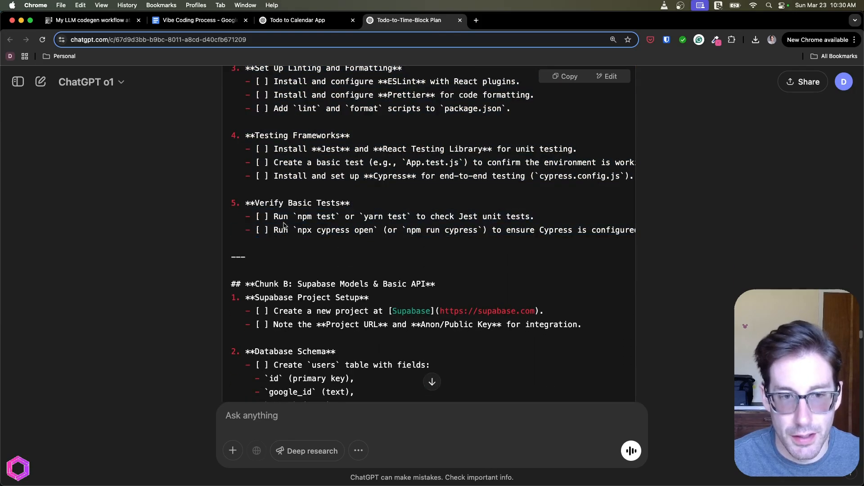
{"action": "scroll", "scroll_direction": "down", "scroll_amount": 3}
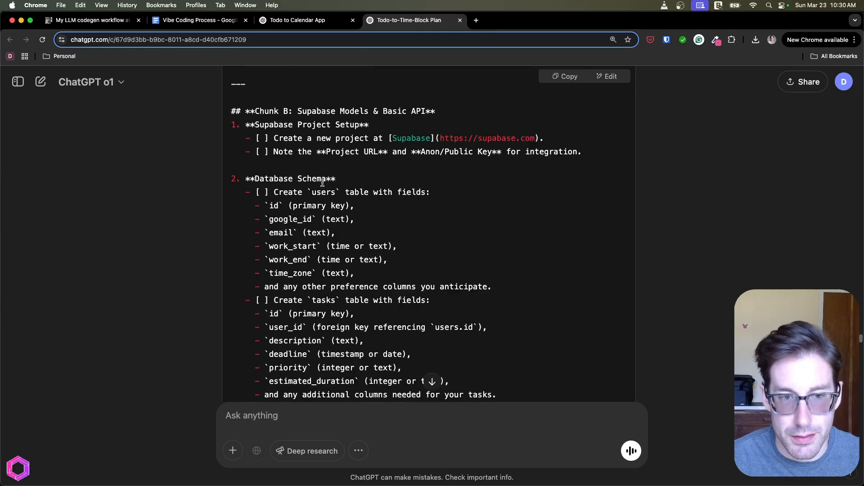
{"action": "scroll", "scroll_direction": "down", "scroll_amount": 3}
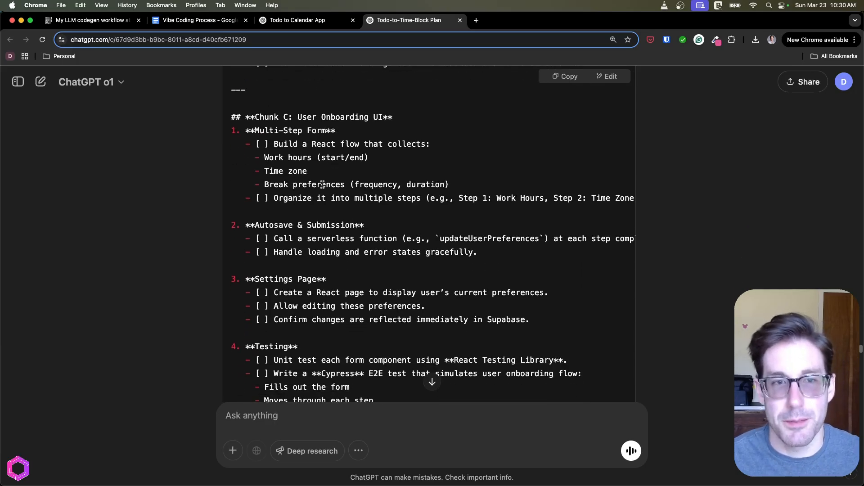